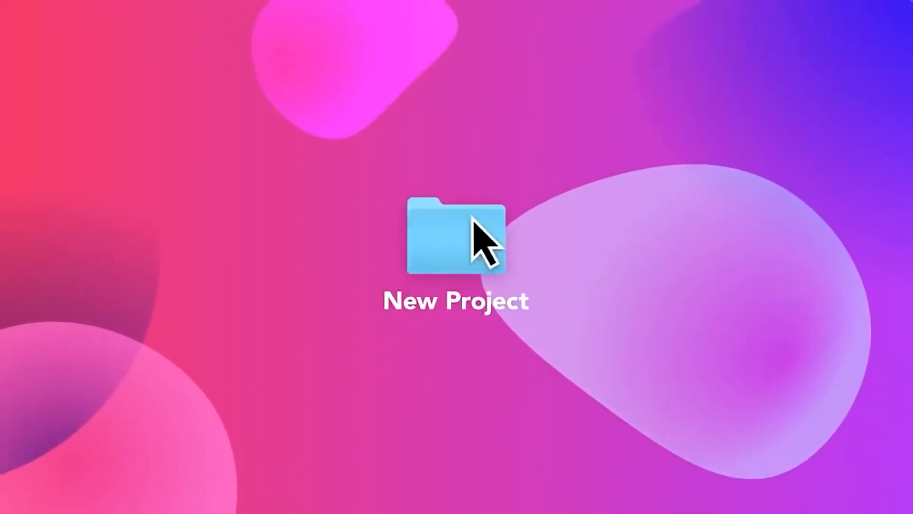
# Open the New Project folder on the desktop
pyautogui.doubleClick(456, 239)
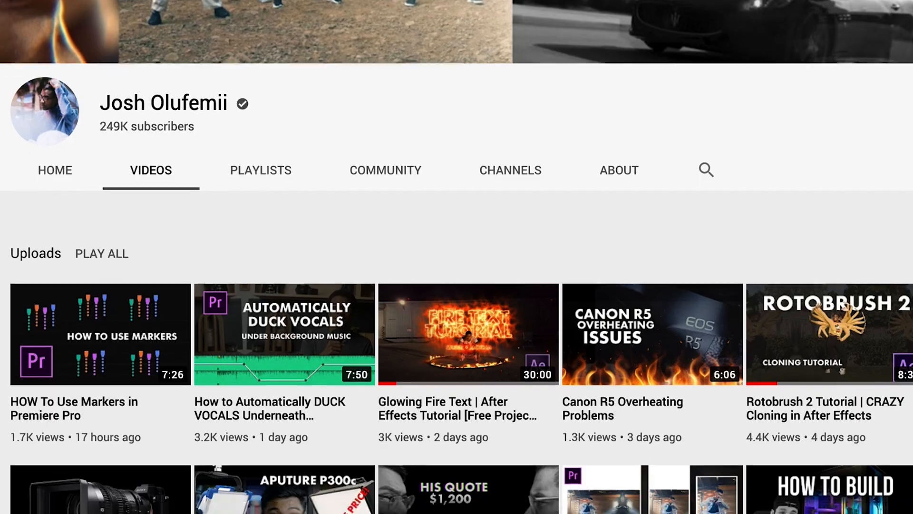
# Choose The Smooth Key Frames Trick tutorial from the channel's uploads grid
pyautogui.scroll(-3)
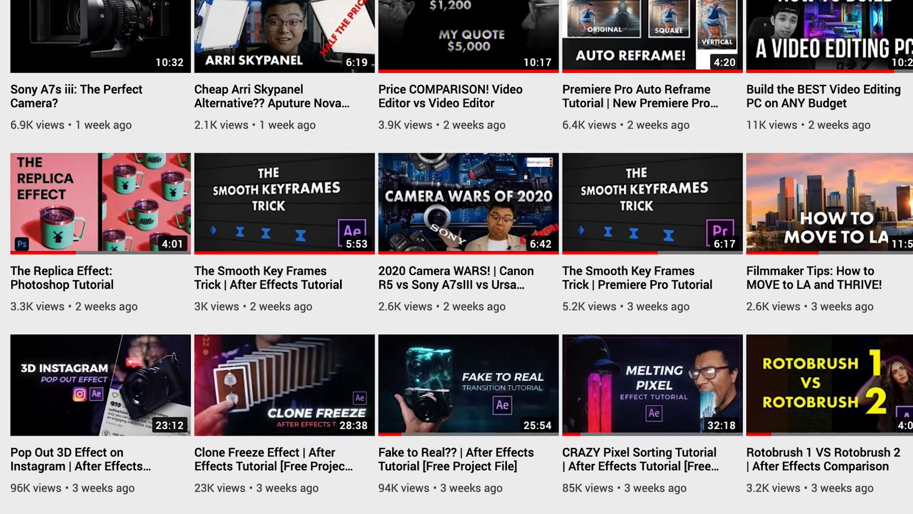
pyautogui.moveTo(296, 291)
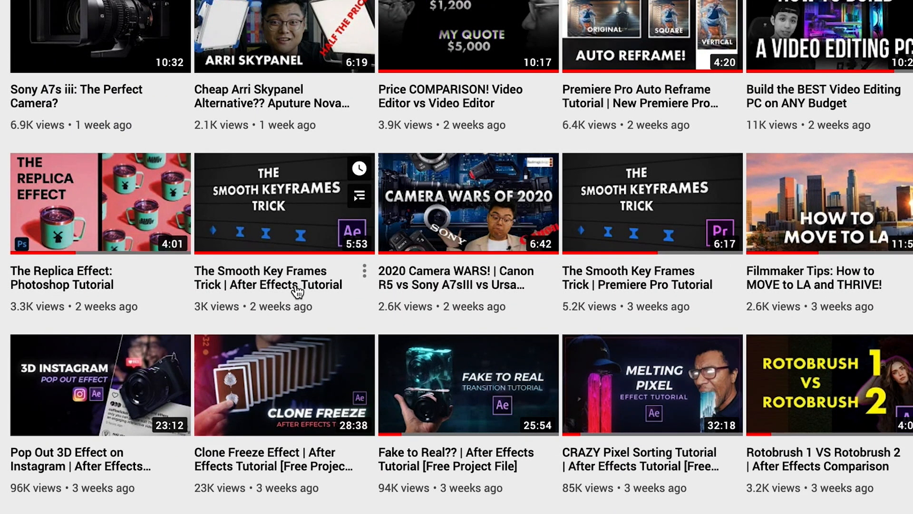
pyautogui.click(284, 203)
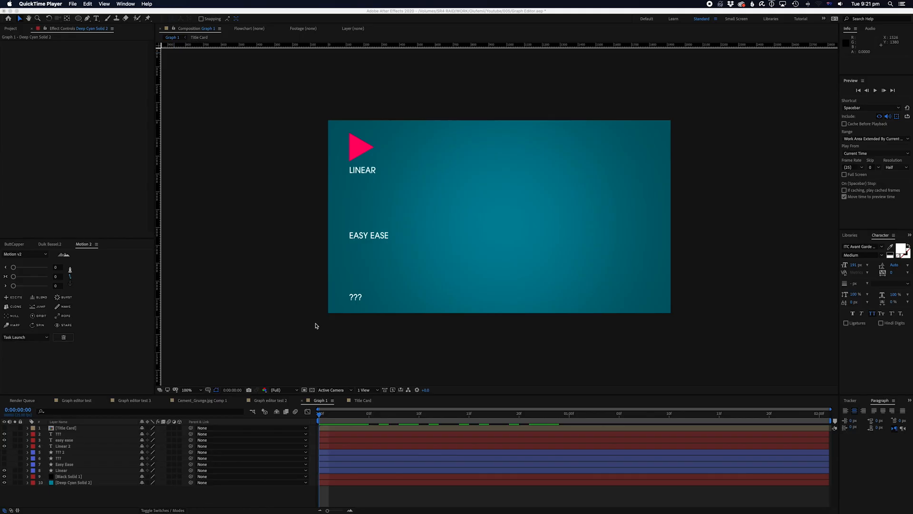
pyautogui.moveTo(50, 406)
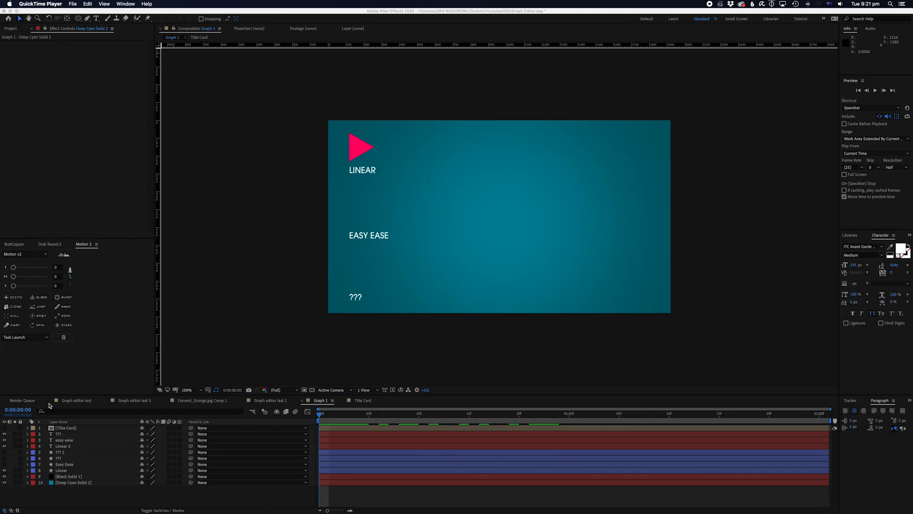
pyautogui.moveTo(330, 418)
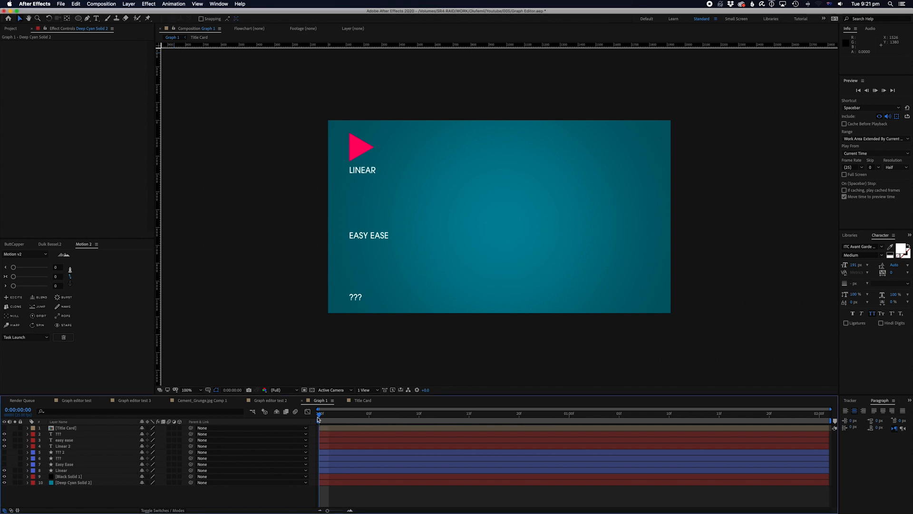
# Preview the triangle animation and select the Linear triangle layer
pyautogui.press('space')
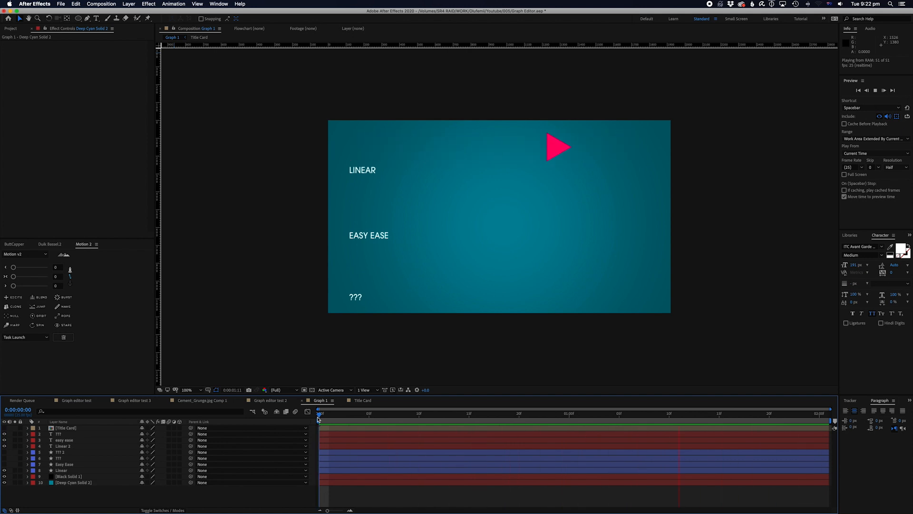
pyautogui.click(61, 470)
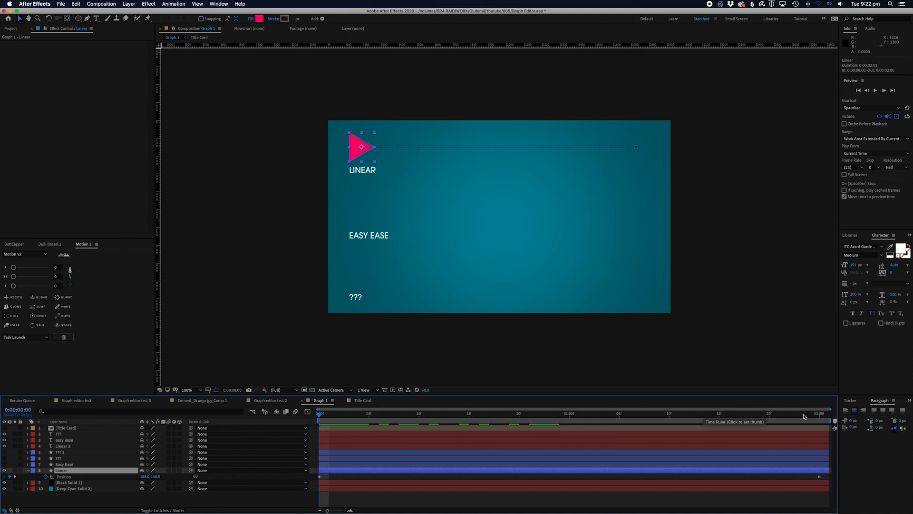
pyautogui.moveTo(302, 455)
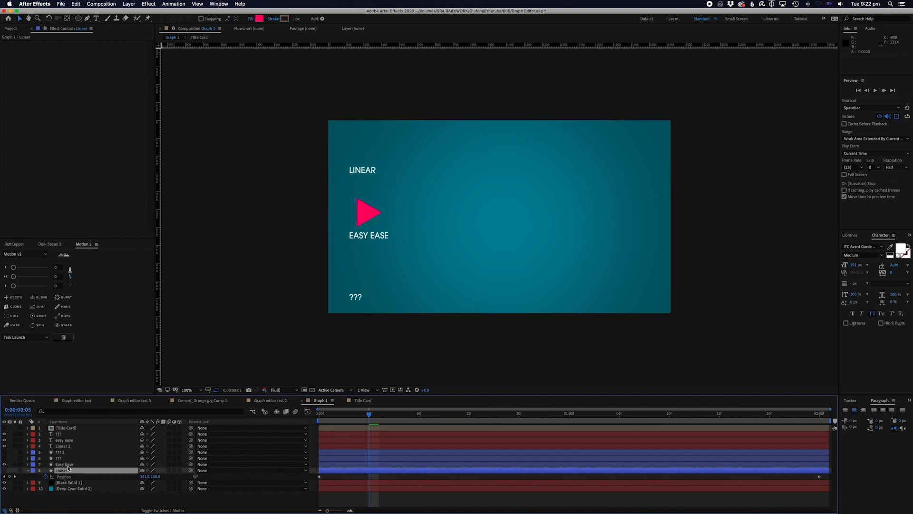
pyautogui.click(64, 463)
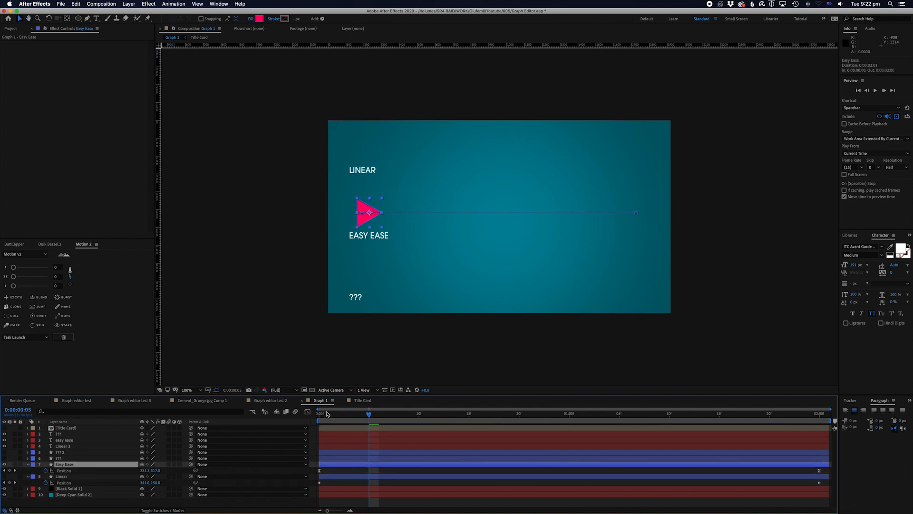
pyautogui.click(317, 414)
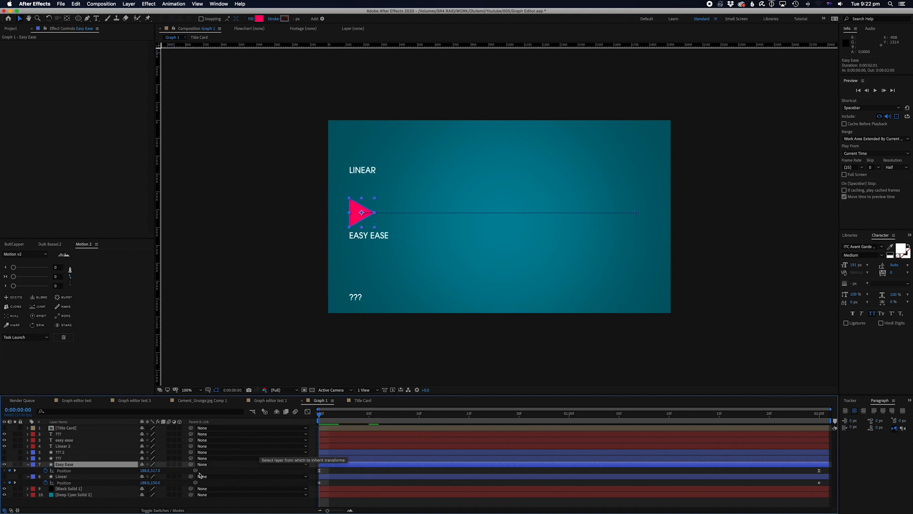
pyautogui.click(60, 476)
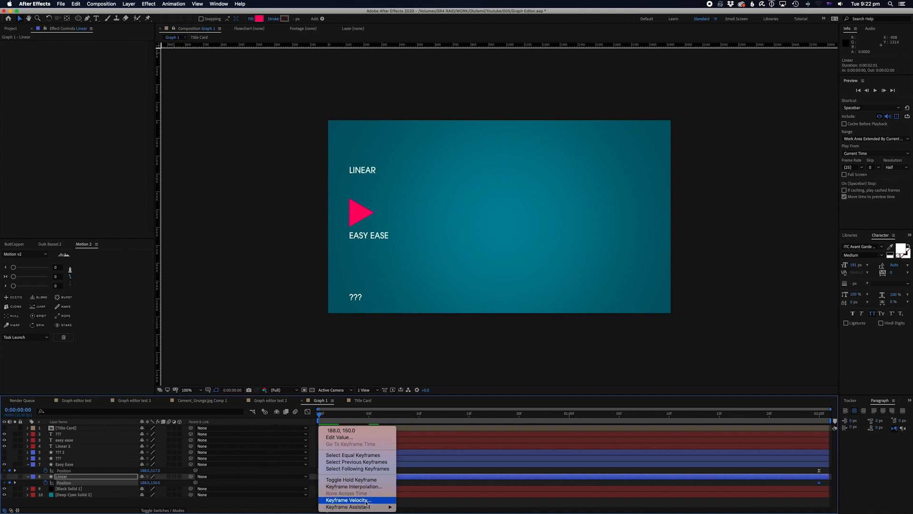
pyautogui.moveTo(348, 506)
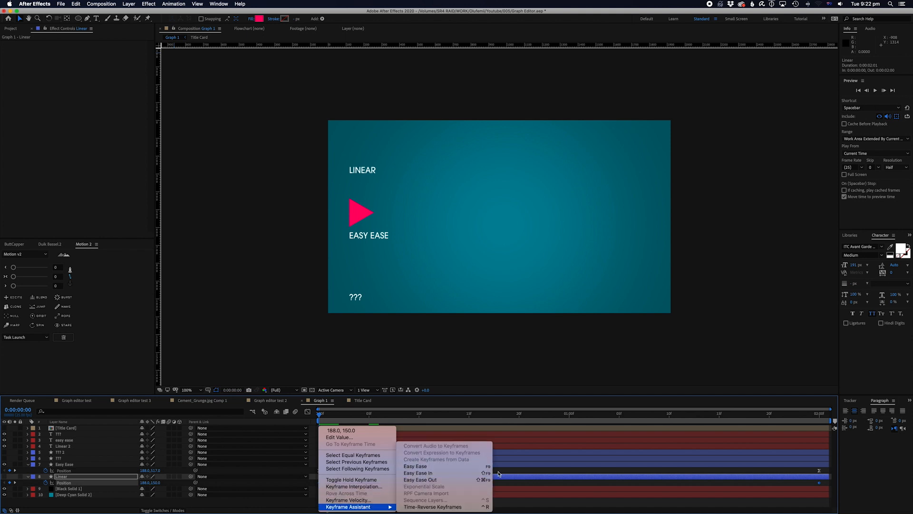
pyautogui.click(415, 465)
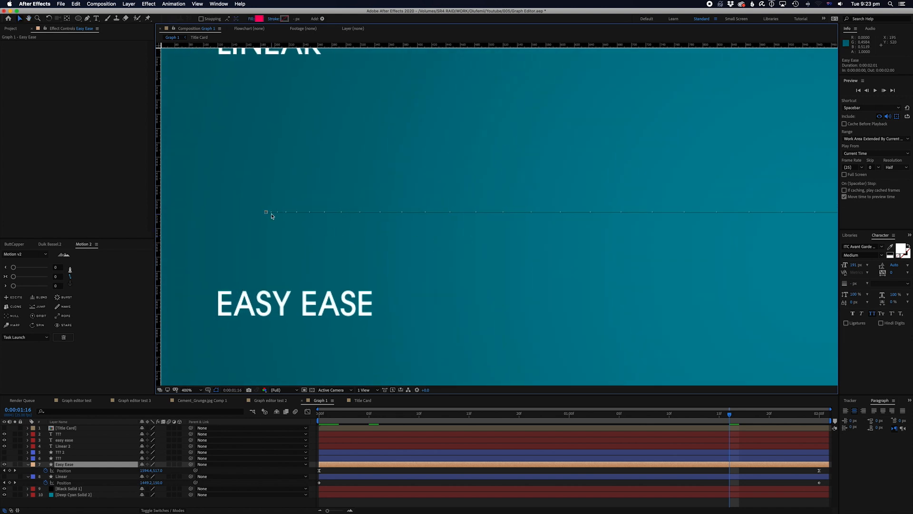
pyautogui.moveTo(327, 216)
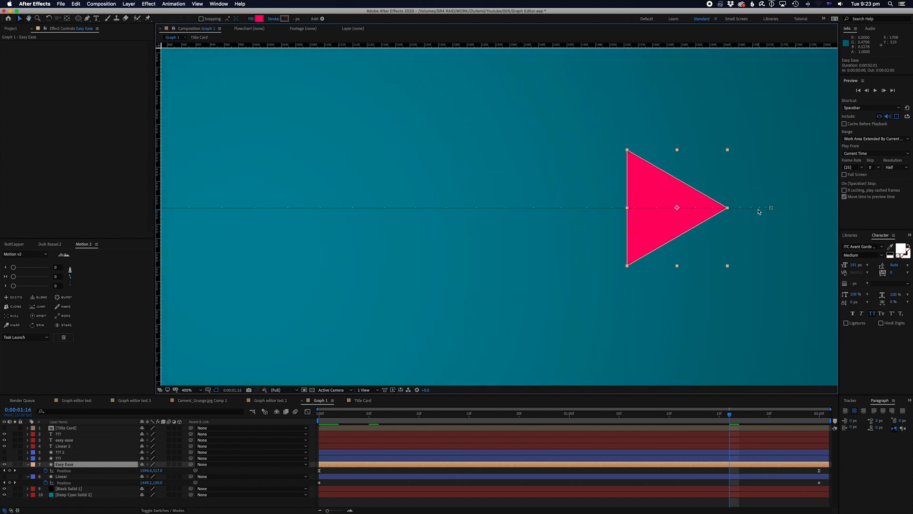
pyautogui.click(185, 390)
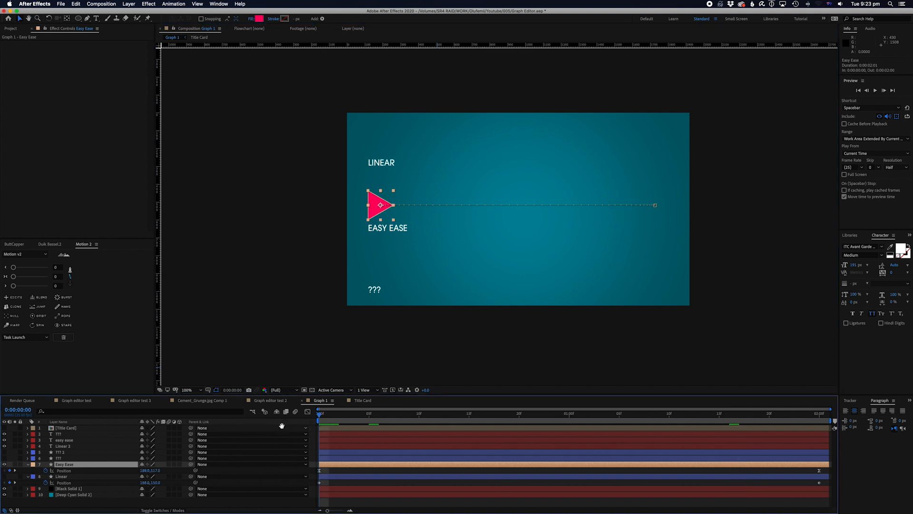
# Select the ??? triangle layer and show its Position curve in the graph editor
pyautogui.press('space')
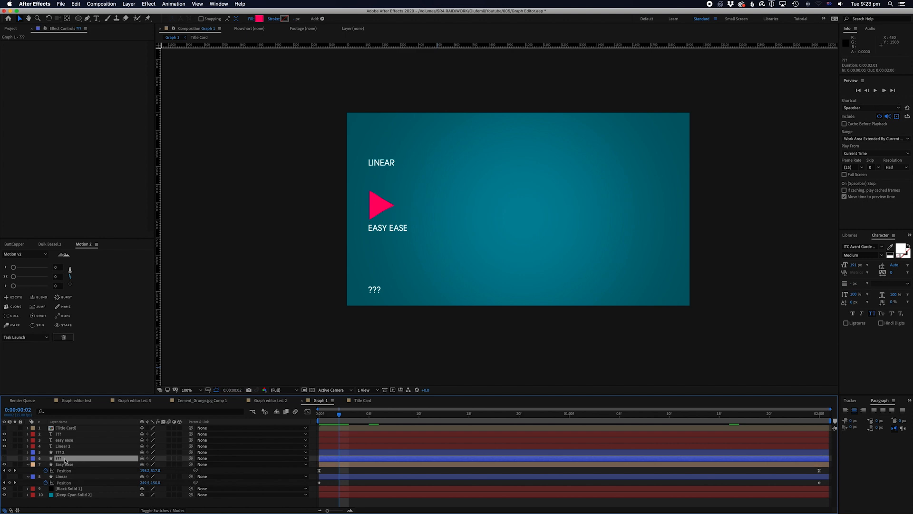
pyautogui.click(64, 463)
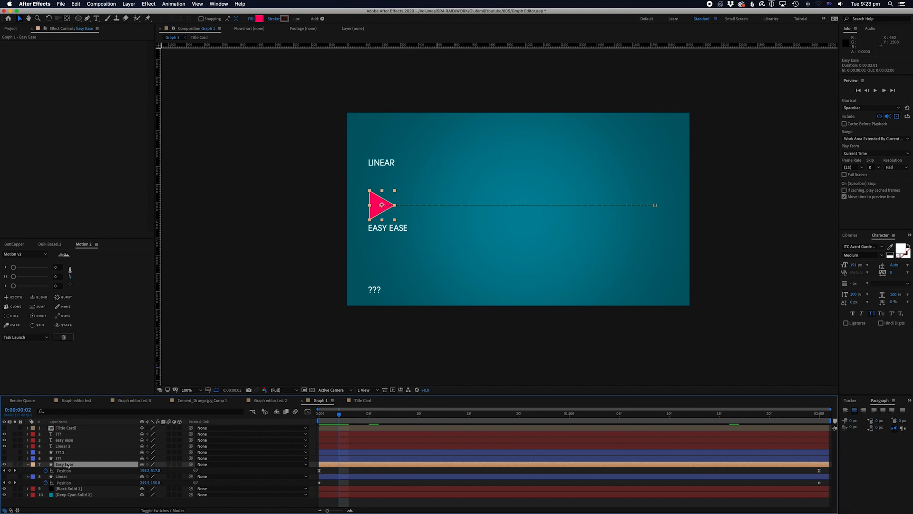
pyautogui.click(69, 458)
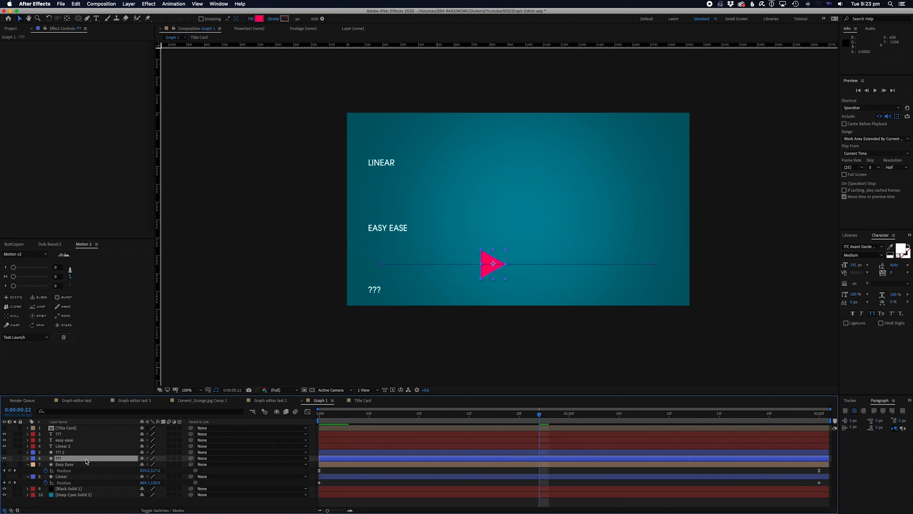
pyautogui.click(28, 458)
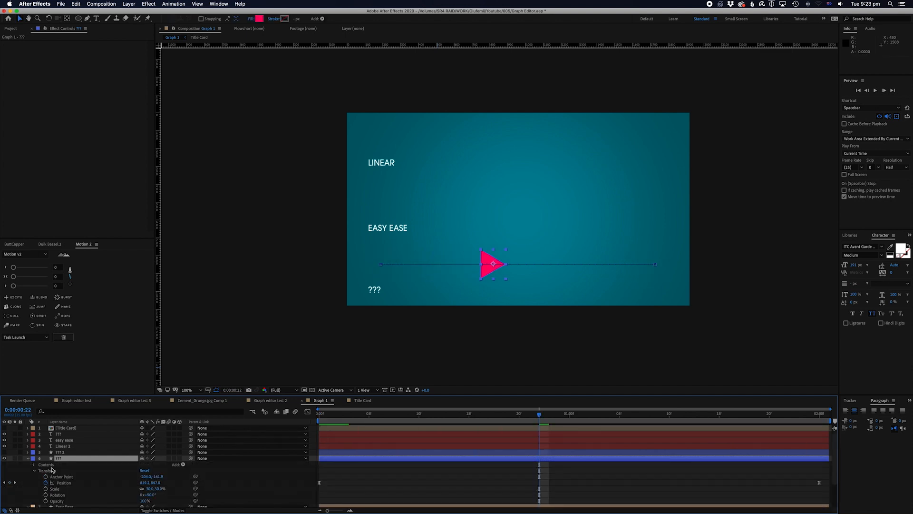
pyautogui.click(61, 482)
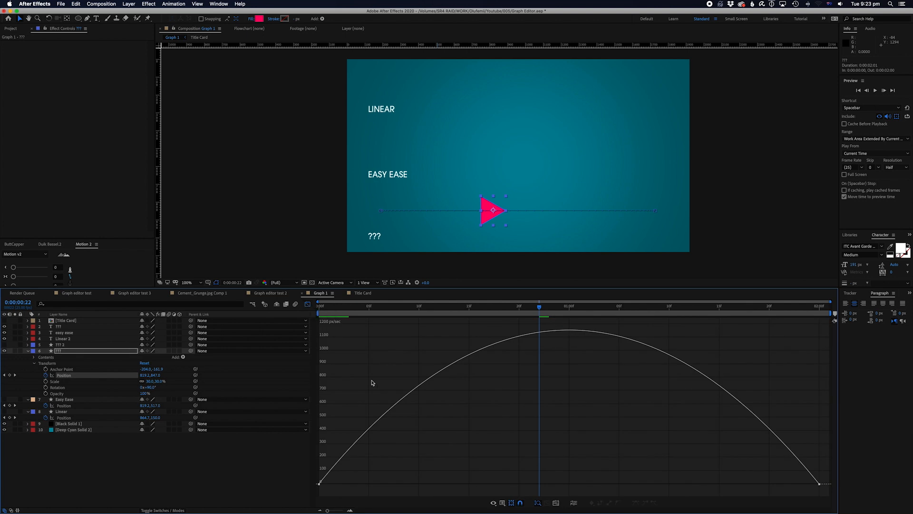
# Select both Position keyframes, switch the graph editor to Edit Speed Graph, and preview
pyautogui.click(319, 305)
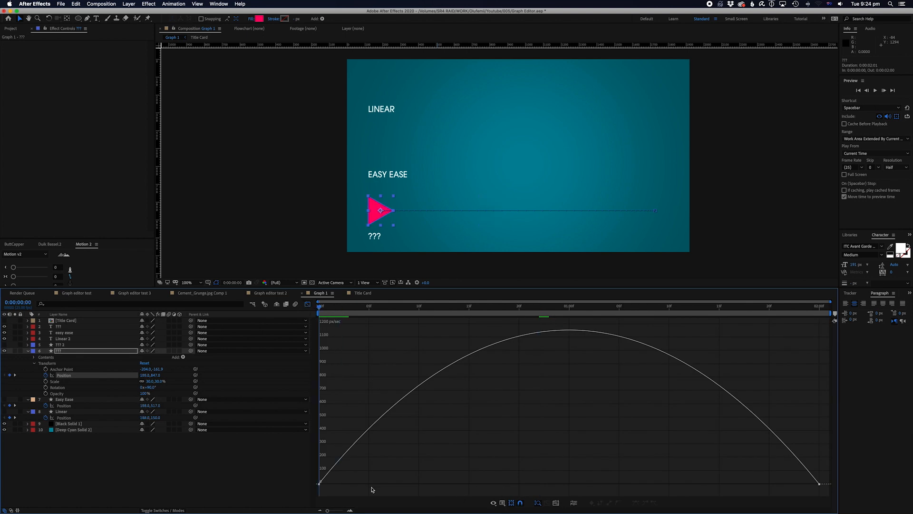
pyautogui.click(319, 484)
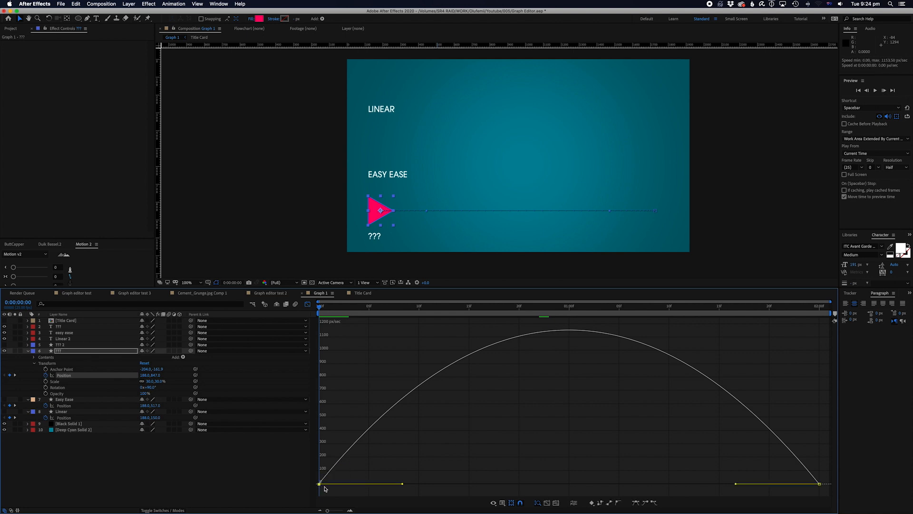
pyautogui.moveTo(403, 487)
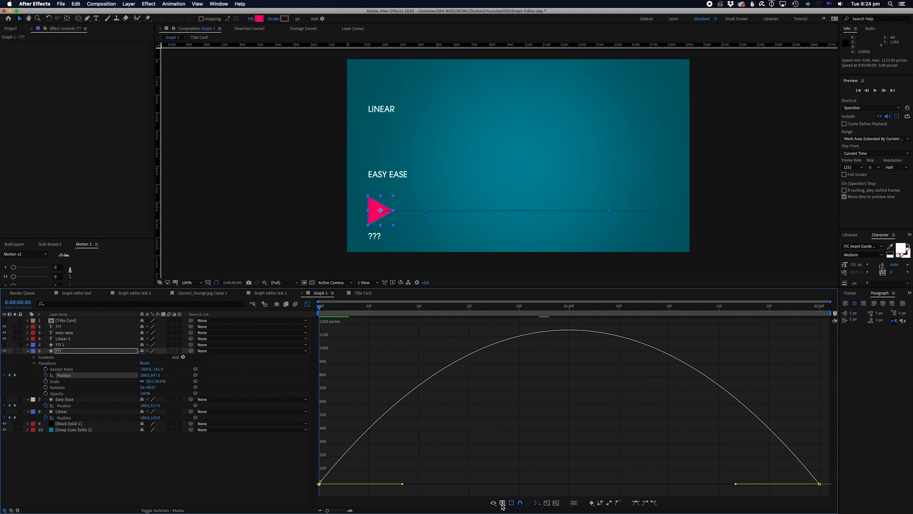
pyautogui.moveTo(502, 502)
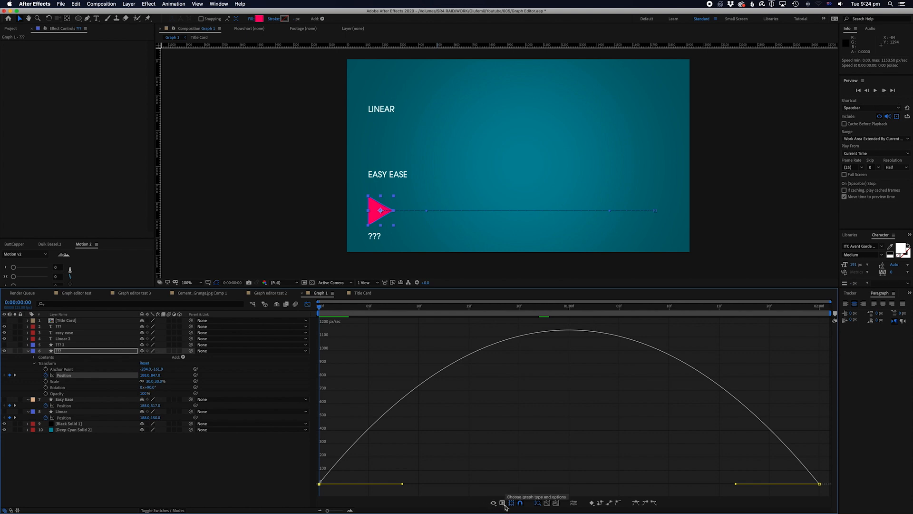
pyautogui.click(511, 502)
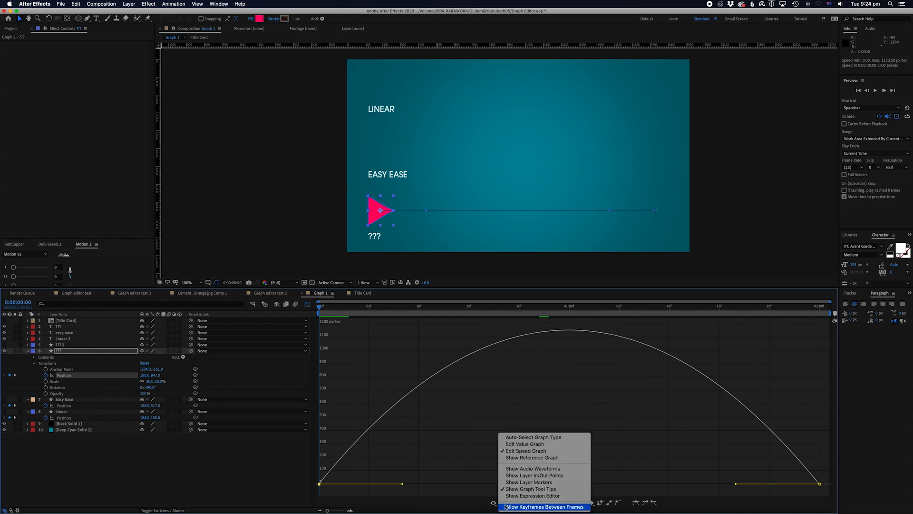
pyautogui.moveTo(525, 450)
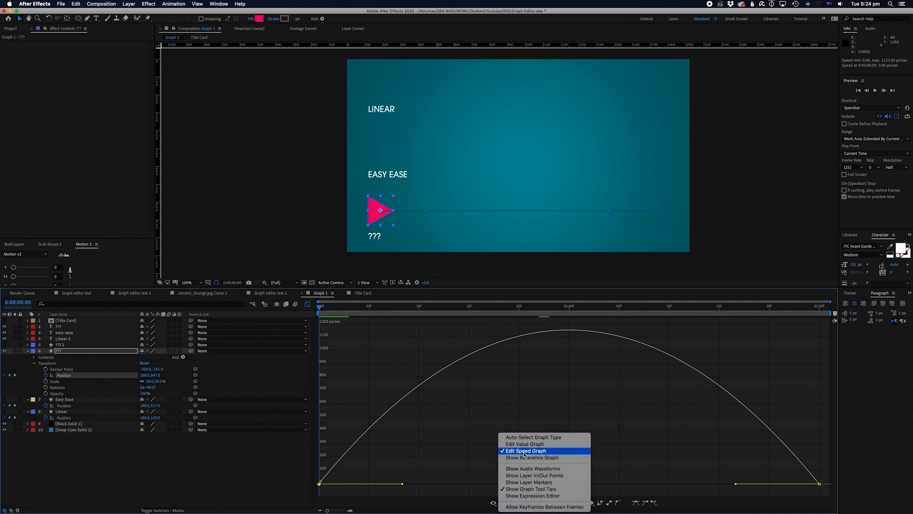
pyautogui.click(525, 450)
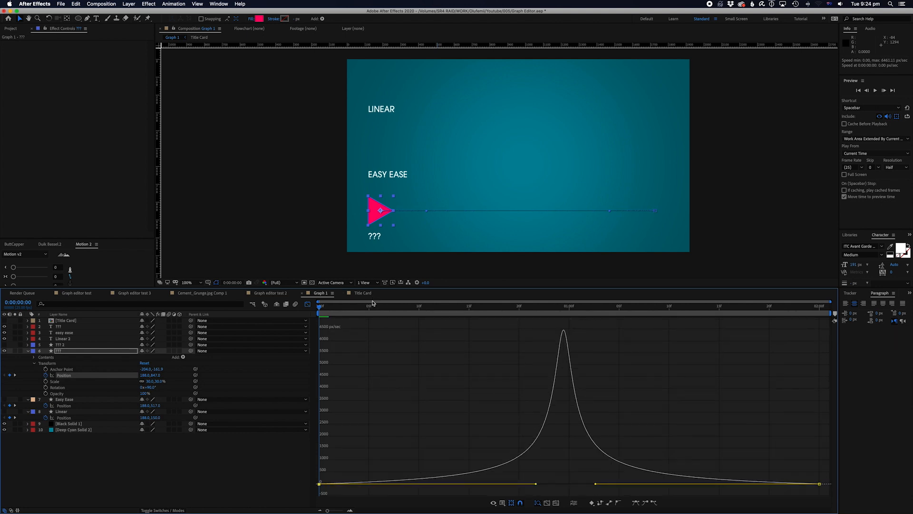
pyautogui.moveTo(326, 313)
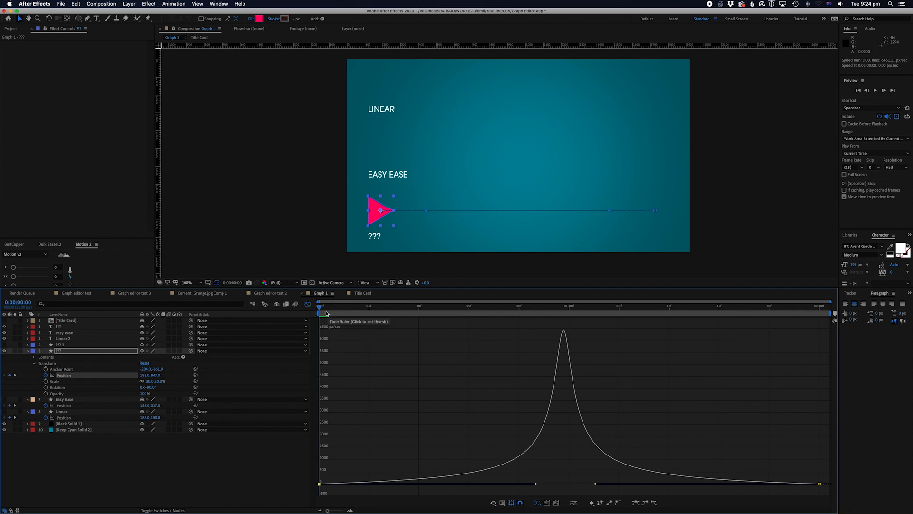
pyautogui.moveTo(391, 473)
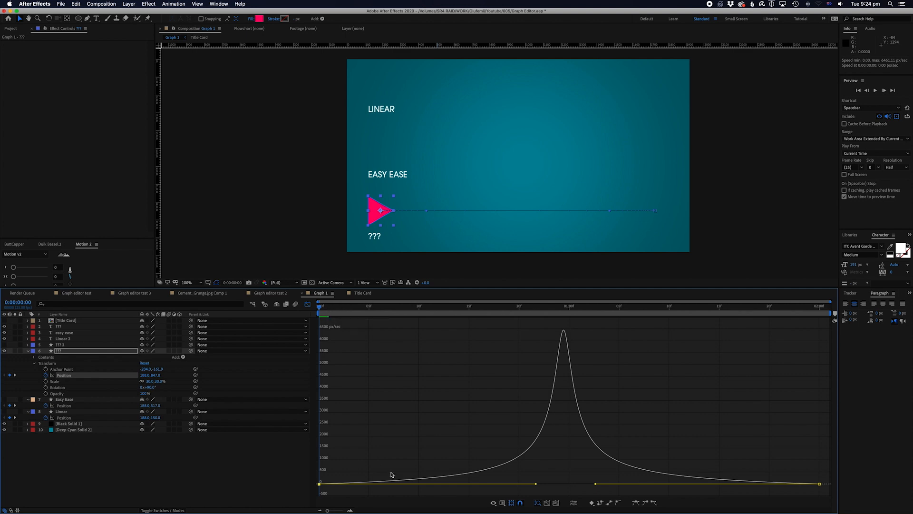
pyautogui.moveTo(429, 237)
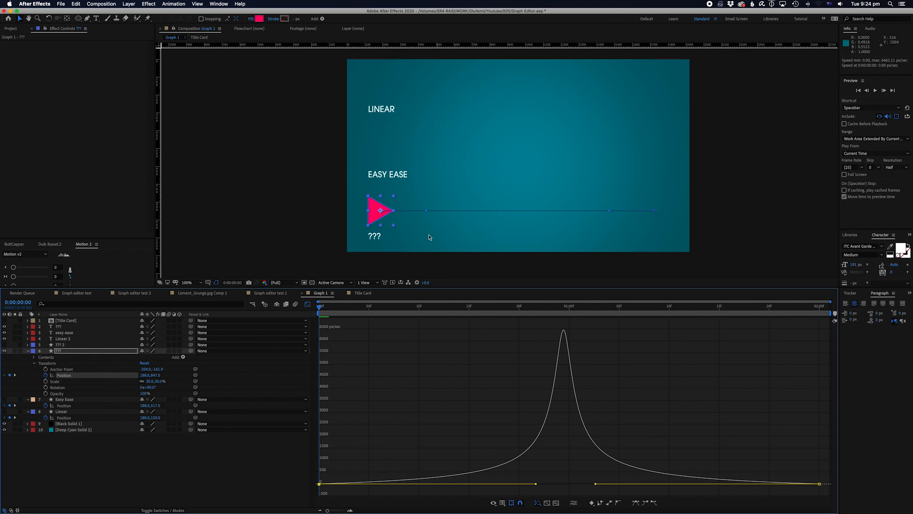
pyautogui.moveTo(372, 222)
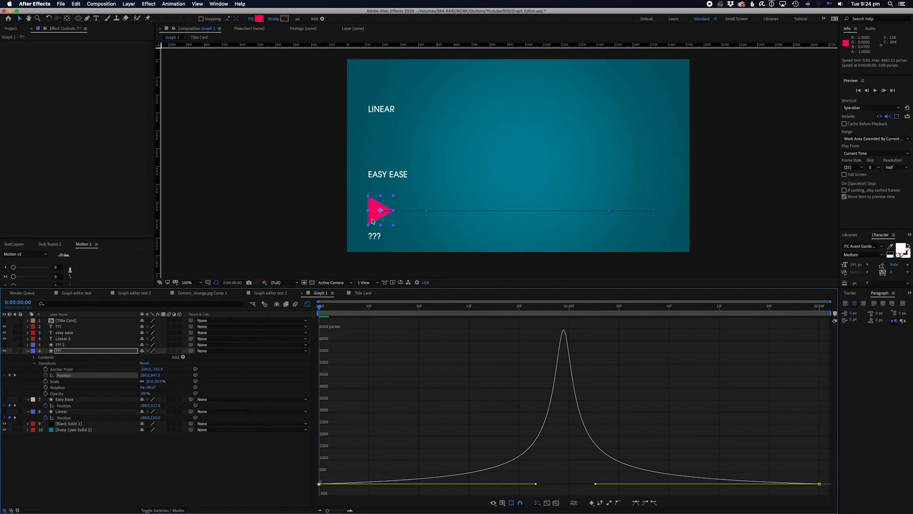
pyautogui.moveTo(544, 436)
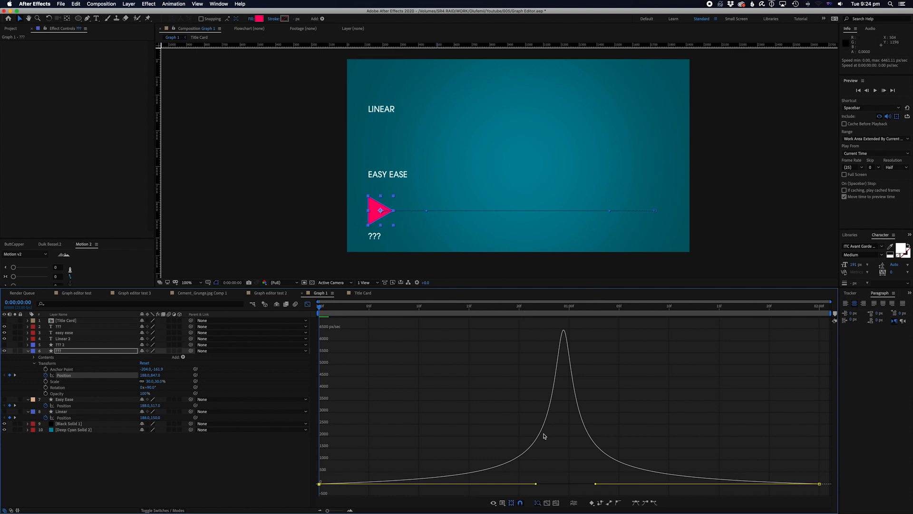
pyautogui.moveTo(585, 429)
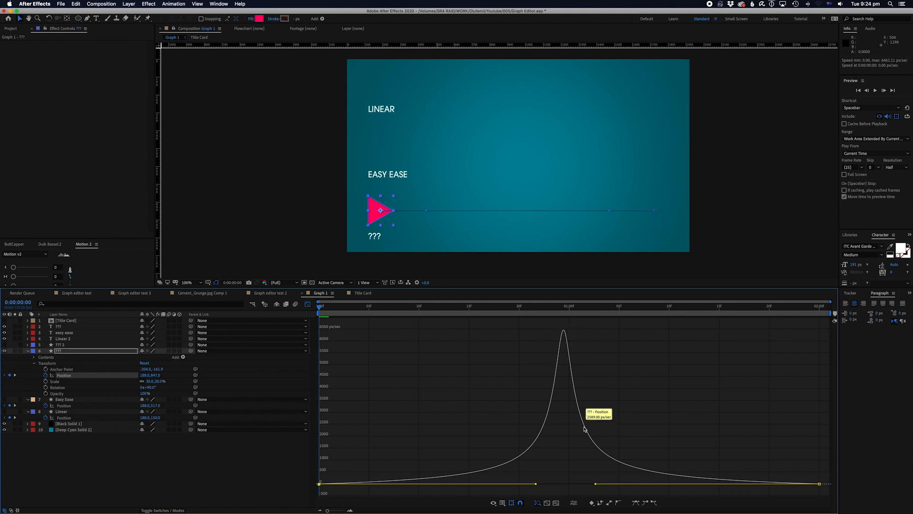
pyautogui.moveTo(375, 308)
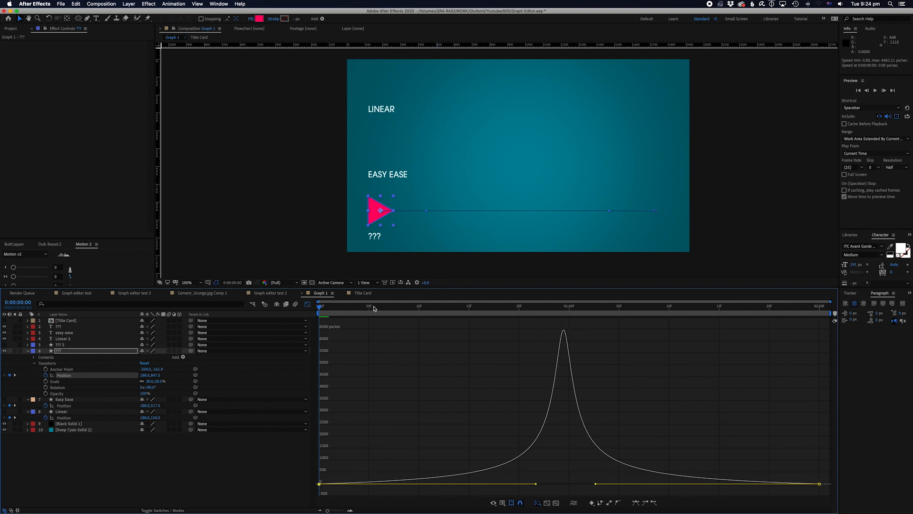
pyautogui.press('space')
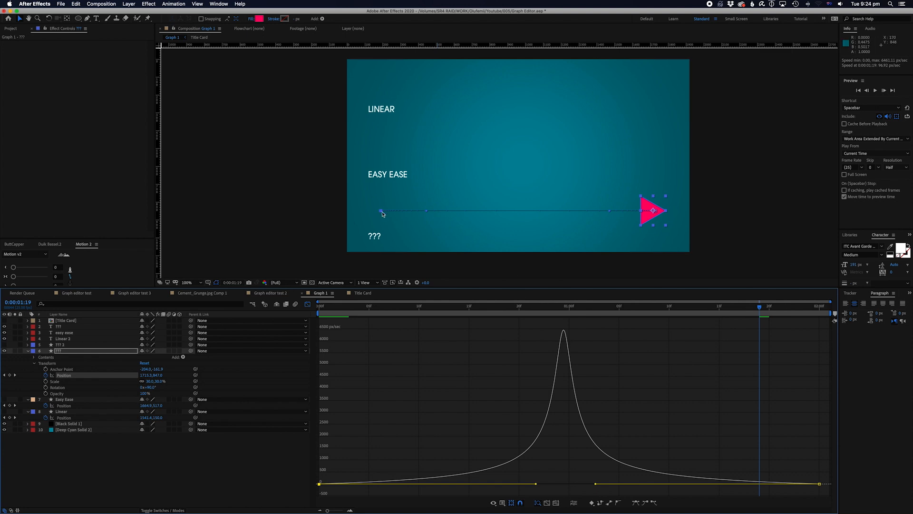
pyautogui.moveTo(326, 312)
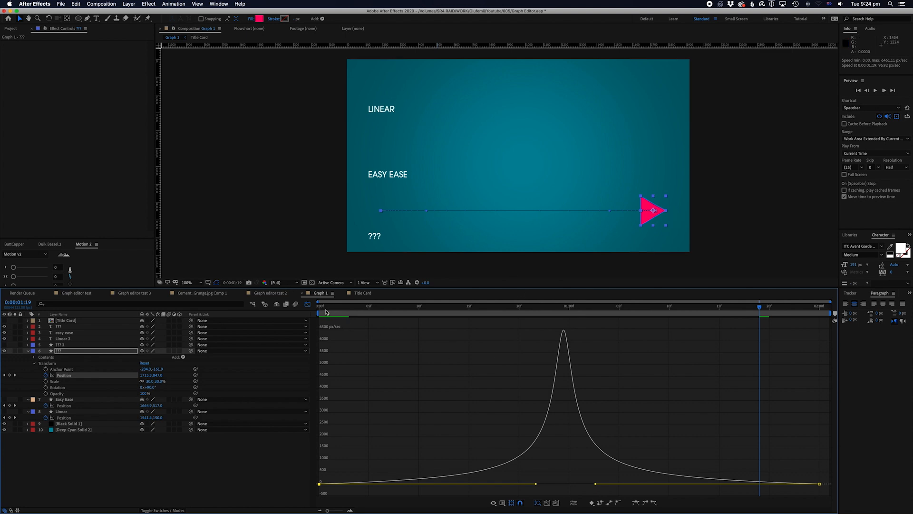
pyautogui.moveTo(614, 276)
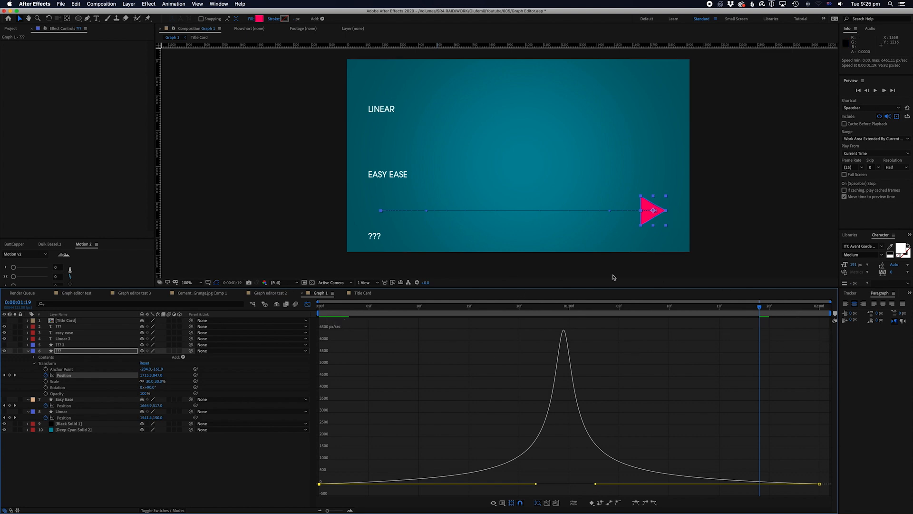
pyautogui.moveTo(391, 230)
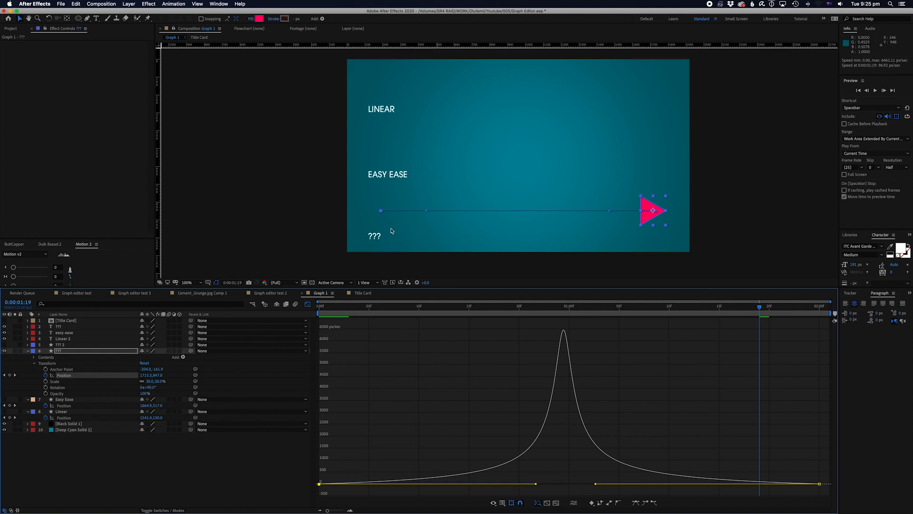
pyautogui.moveTo(553, 338)
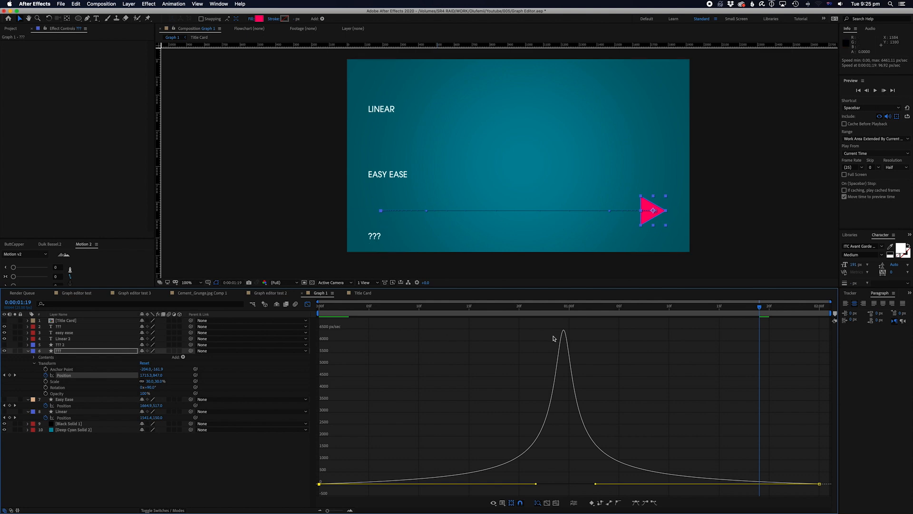
pyautogui.moveTo(715, 359)
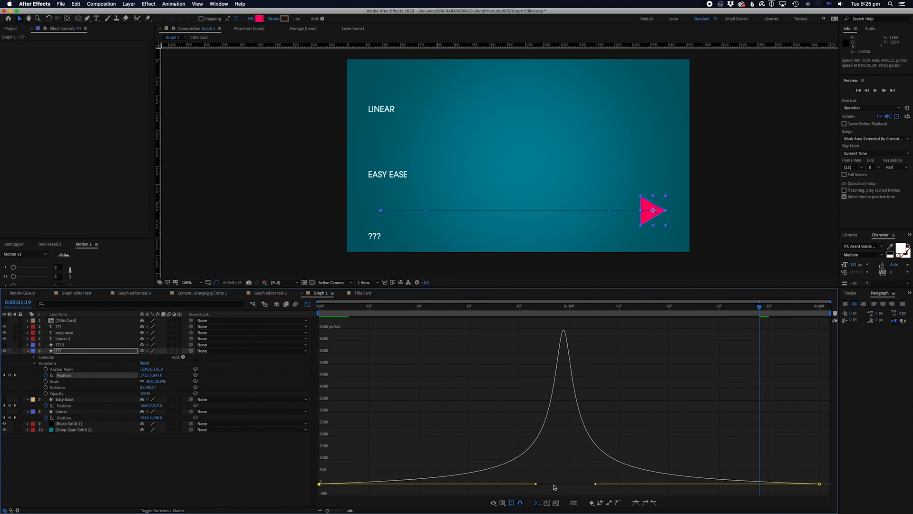
pyautogui.moveTo(561, 452)
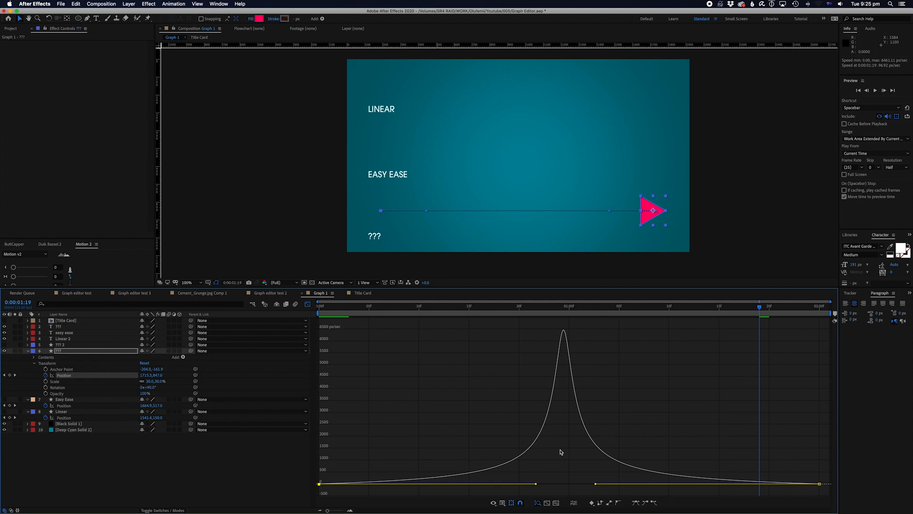
pyautogui.moveTo(533, 487)
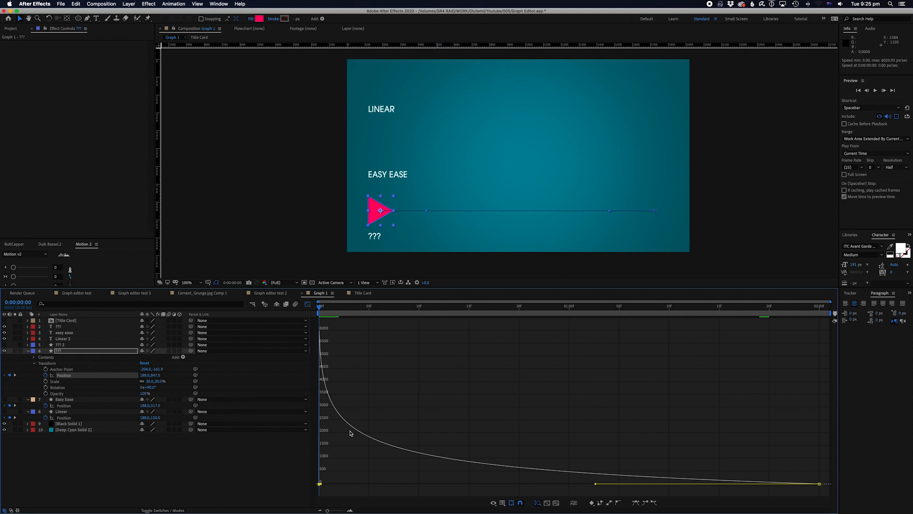
# Preview the re-eased triangle motion that starts fast and slows to a stop
pyautogui.press('space')
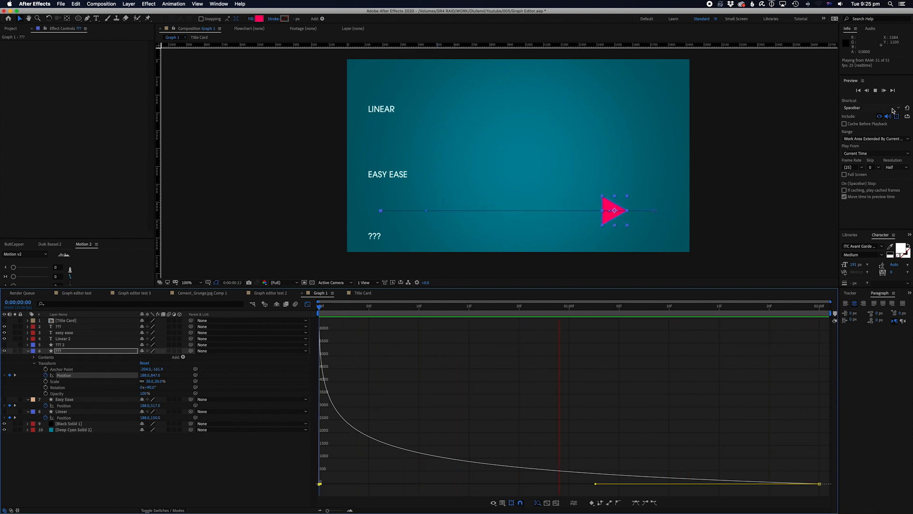
pyautogui.press('space')
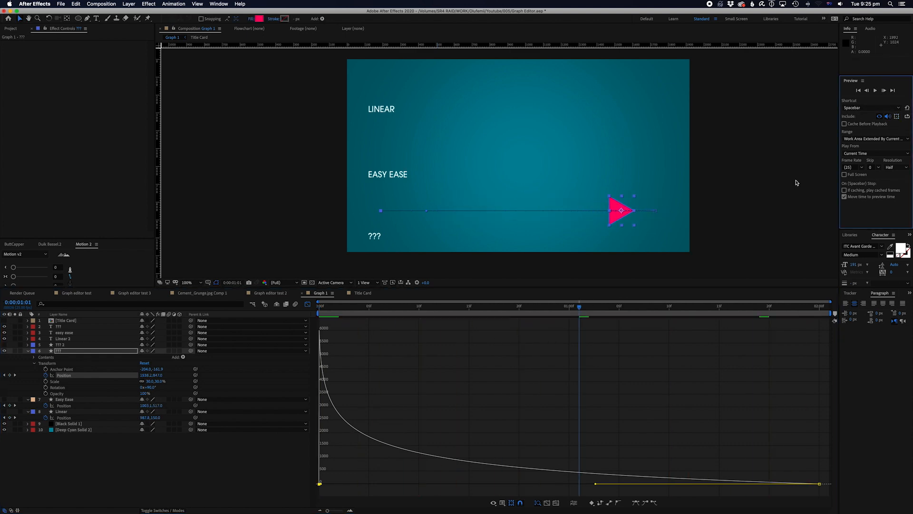
pyautogui.moveTo(897, 116)
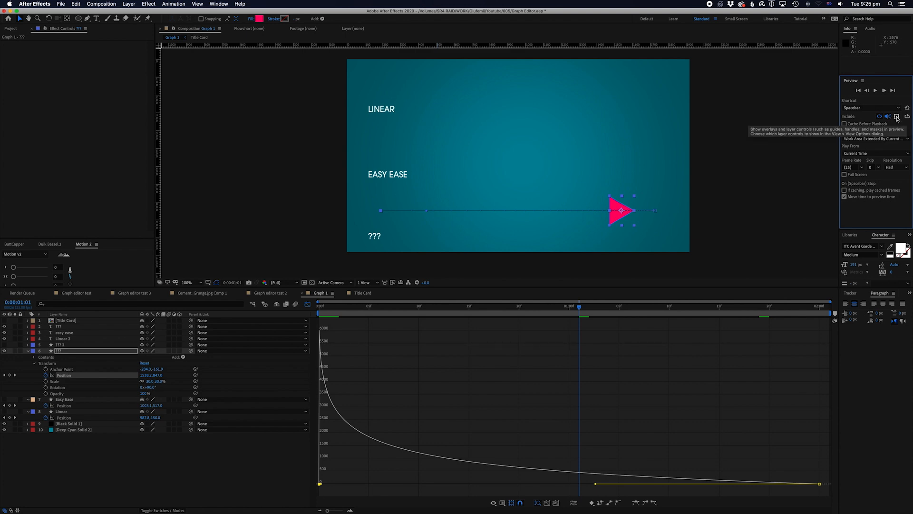
pyautogui.moveTo(612, 287)
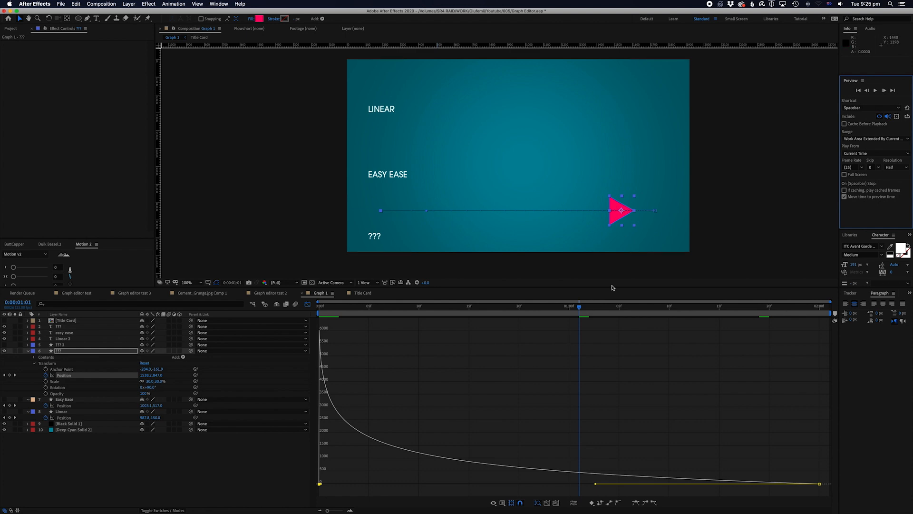
pyautogui.moveTo(476, 208)
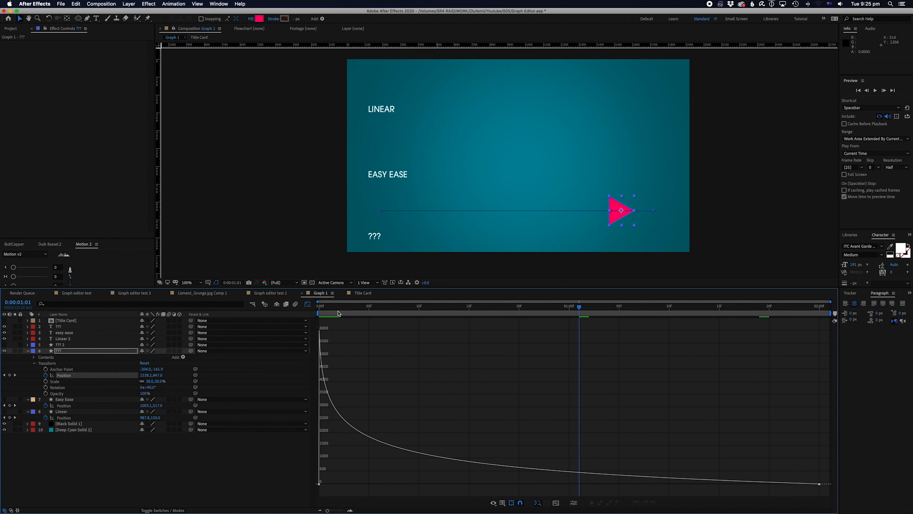
pyautogui.press('space')
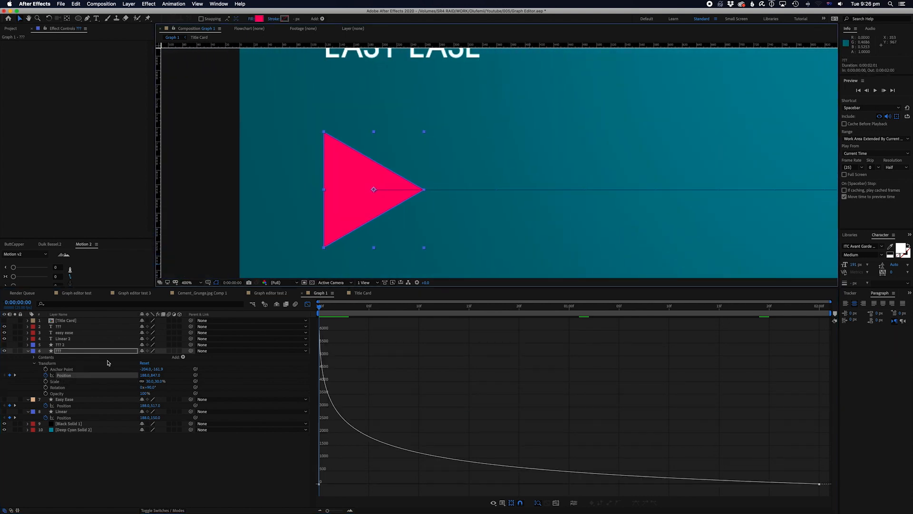
# Select the triangle shape layer and magnify the Composition viewer
pyautogui.click(33, 351)
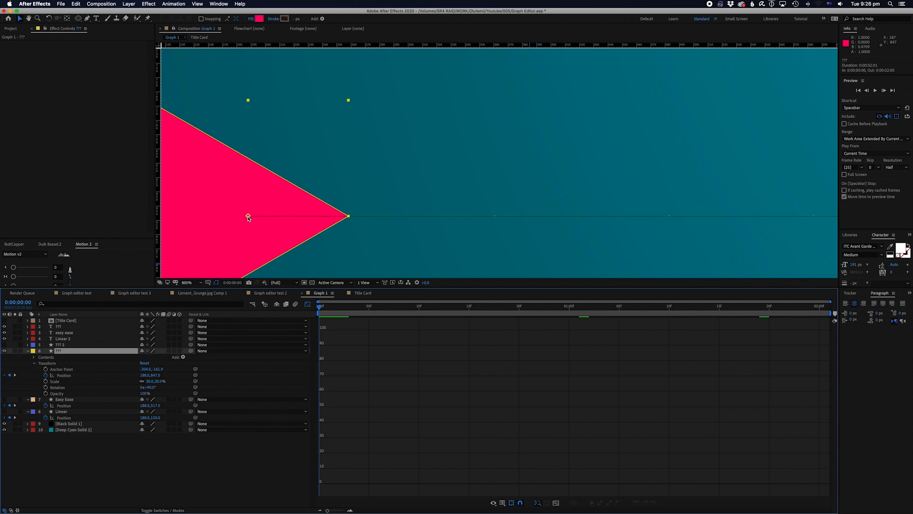
pyautogui.moveTo(493, 219)
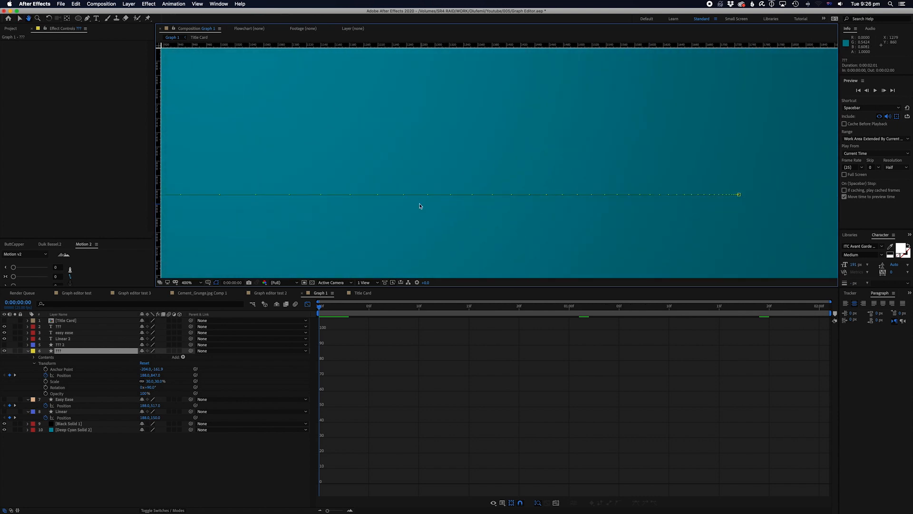
pyautogui.click(106, 18)
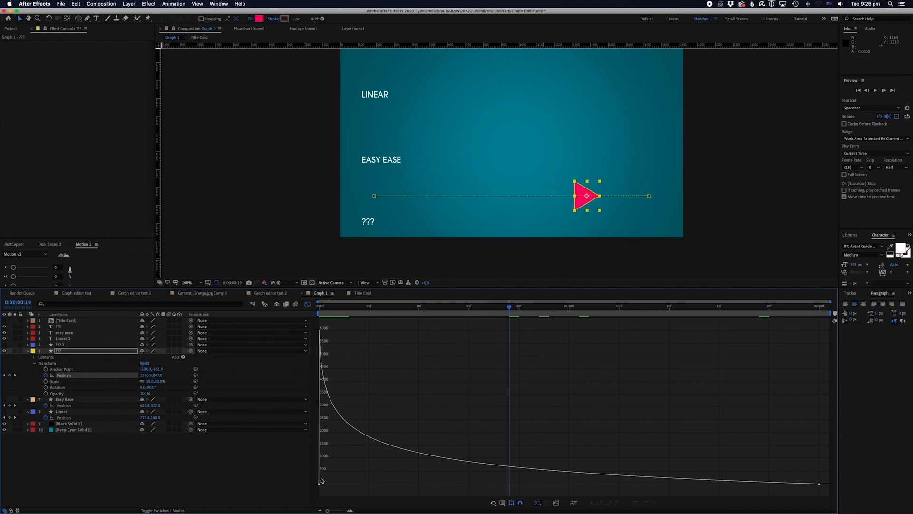
# Select the first speed-graph keyframe and preview the sharp mid-animation peak
pyautogui.click(320, 483)
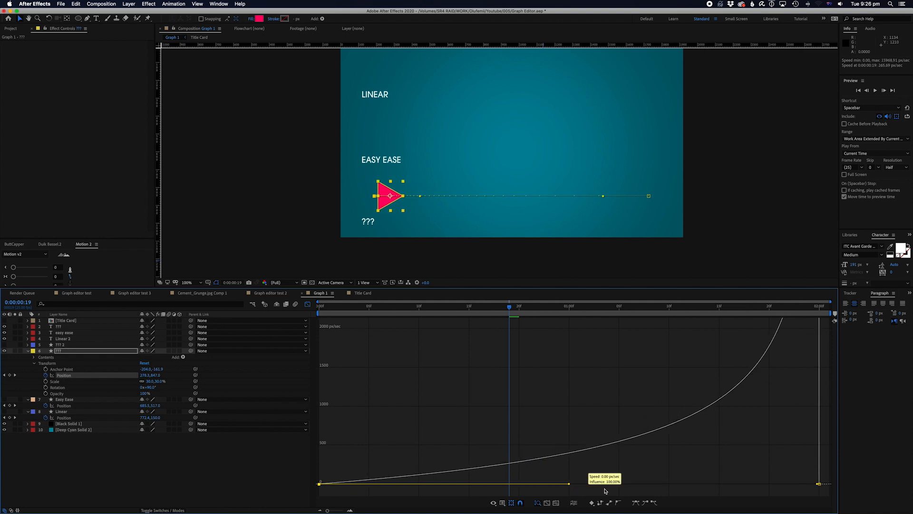
pyautogui.press('space')
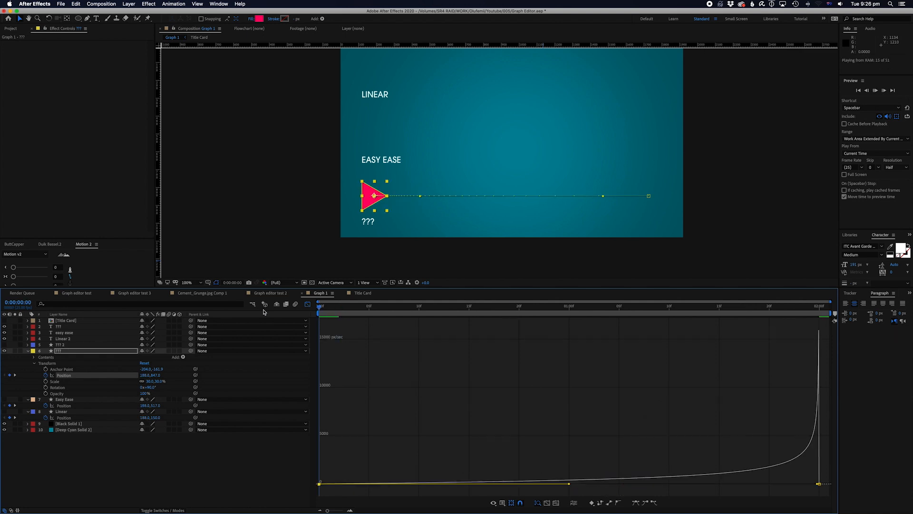
pyautogui.press('space')
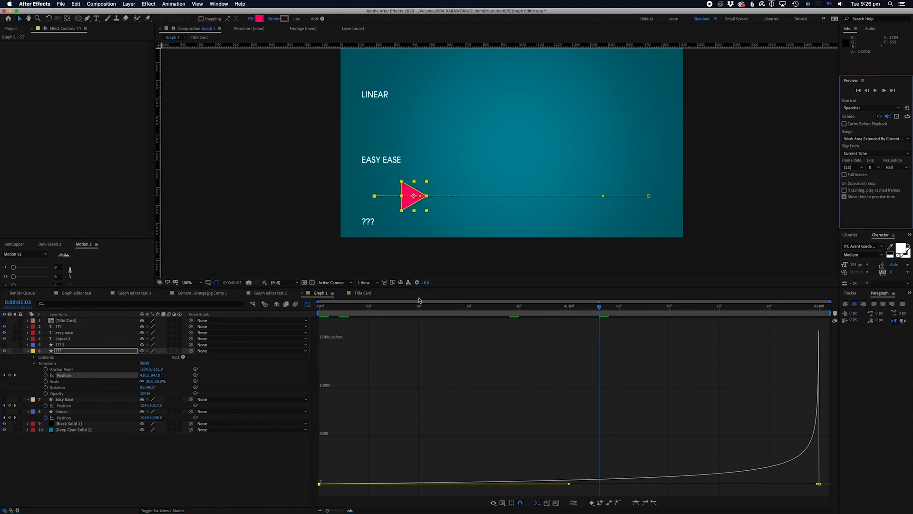
pyautogui.press('space')
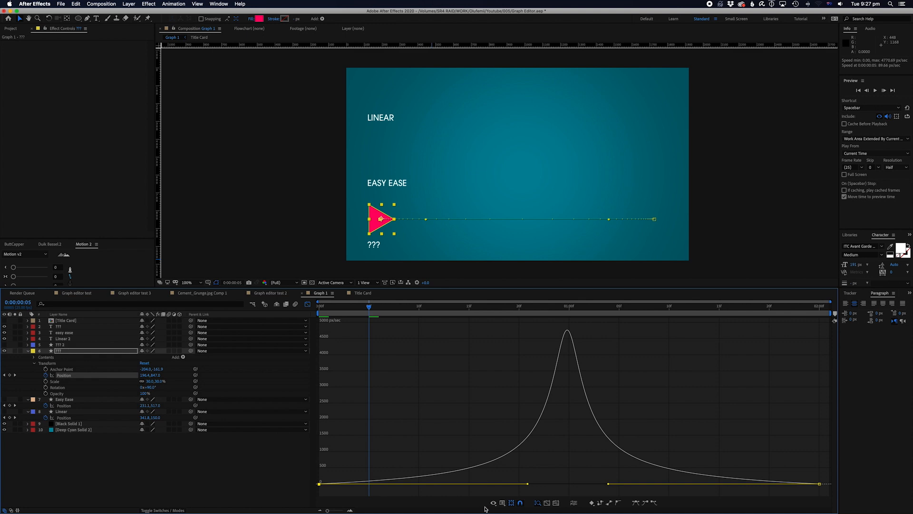
# Switch the graph editor to Edit Value Graph and reveal the second ??? layer
pyautogui.click(492, 502)
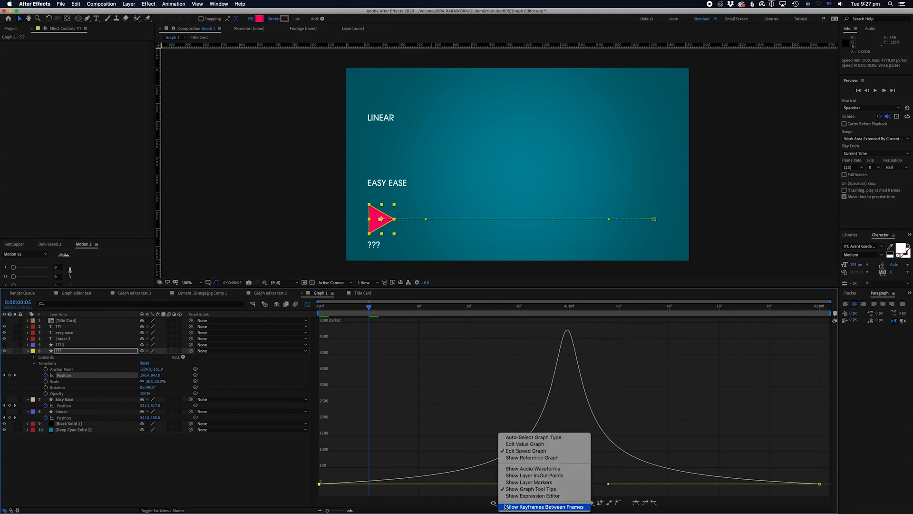
pyautogui.moveTo(524, 444)
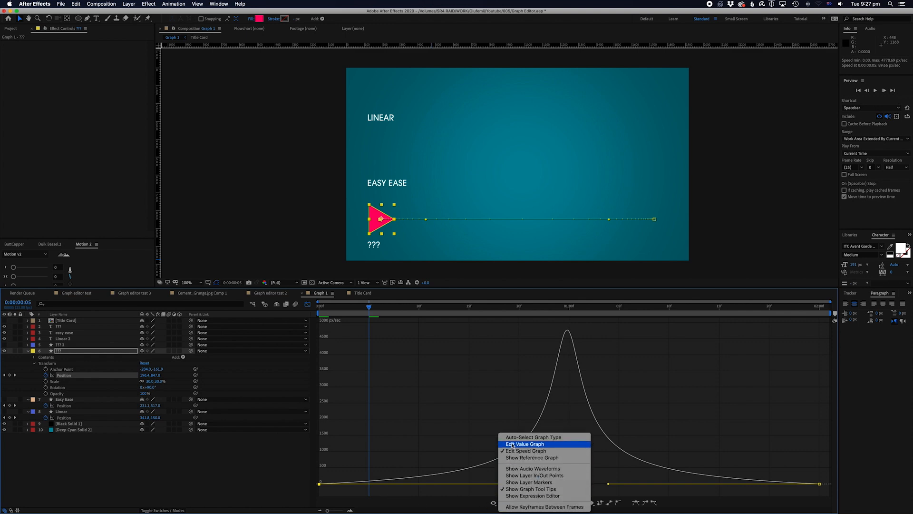
pyautogui.click(525, 444)
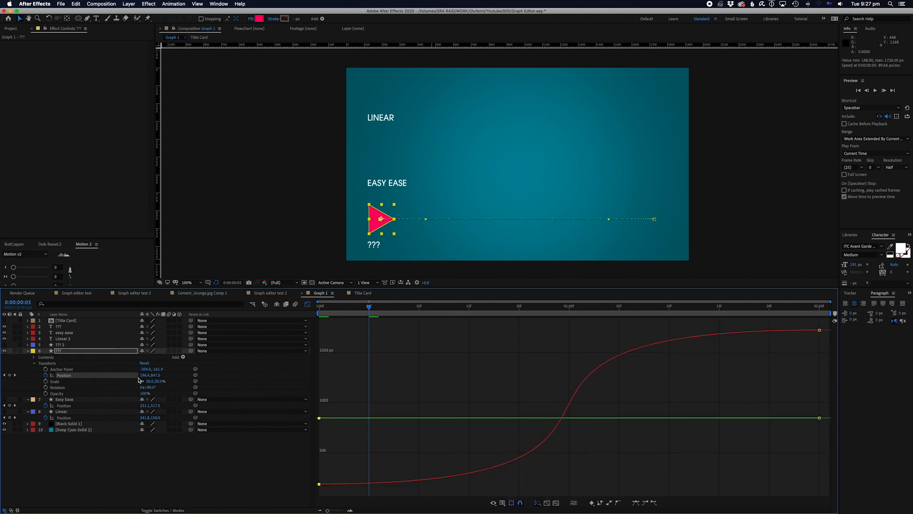
pyautogui.click(58, 351)
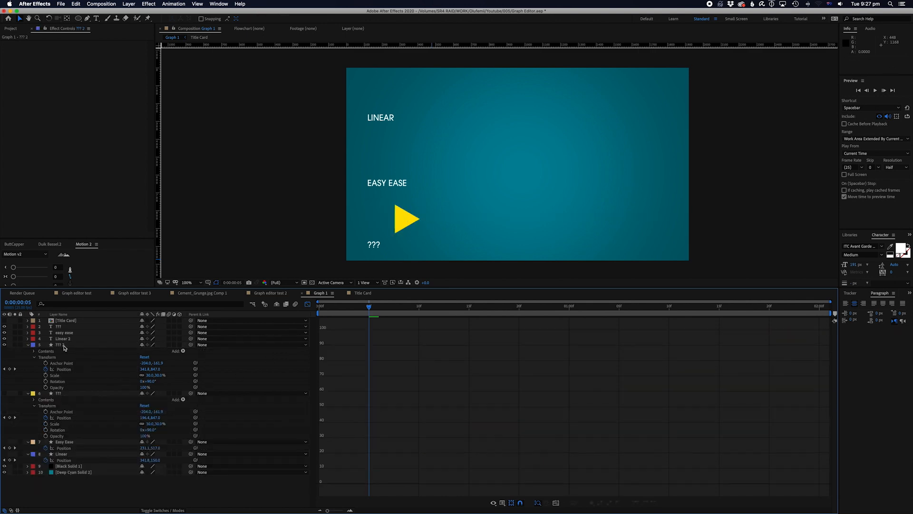
# Show the yellow triangle's Position value curve and apply Easy Ease to its keyframes
pyautogui.click(58, 344)
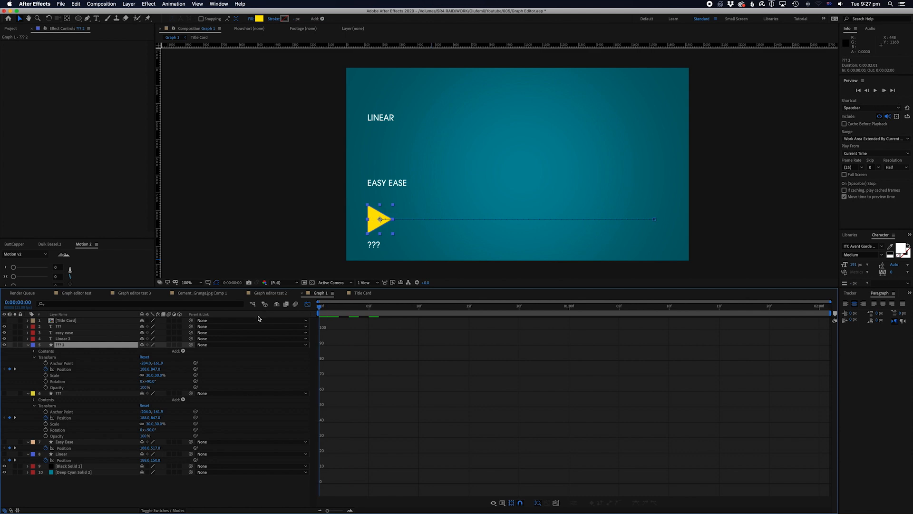
pyautogui.click(61, 369)
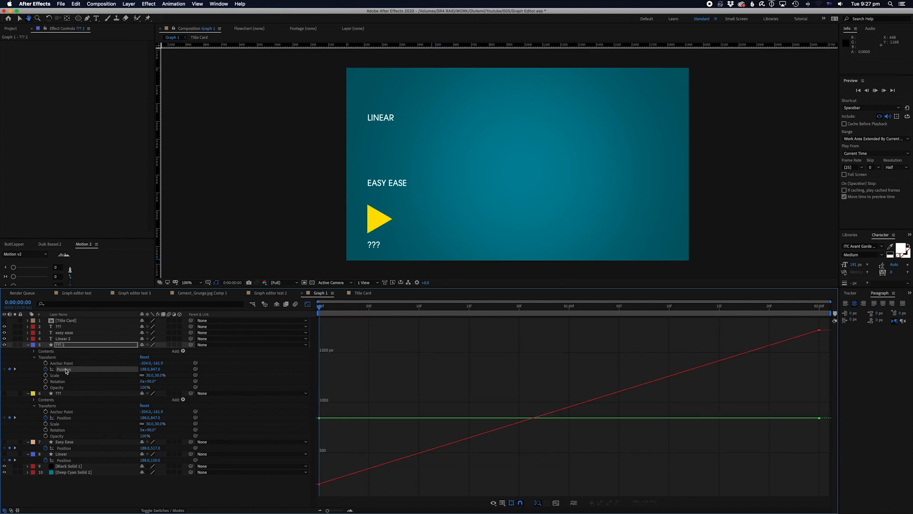
pyautogui.press('space')
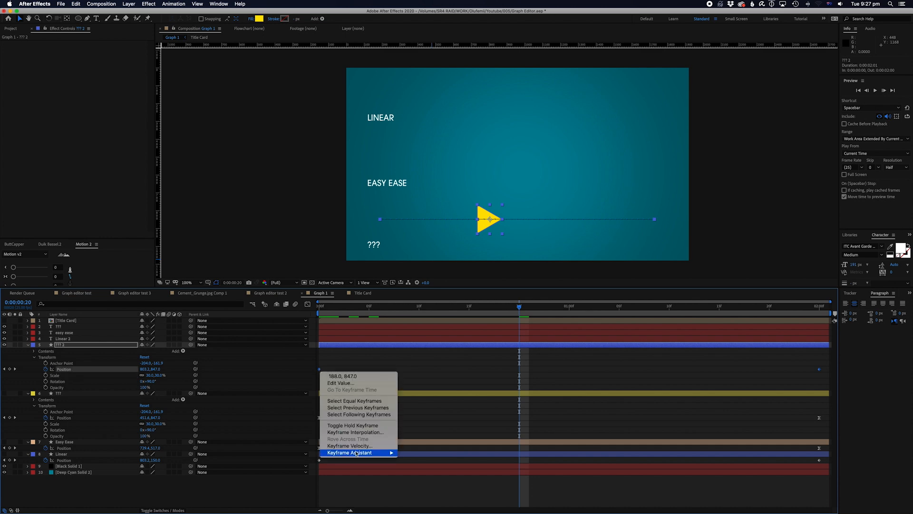
pyautogui.click(348, 452)
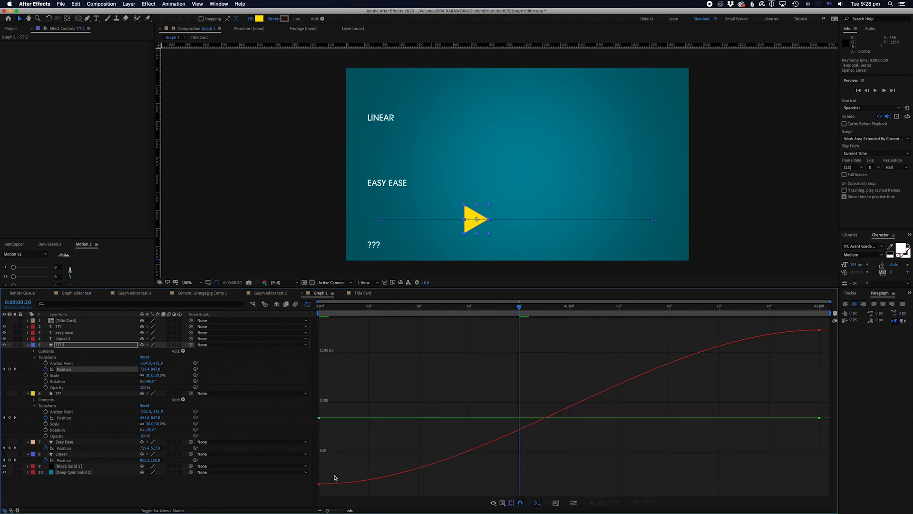
pyautogui.moveTo(323, 488)
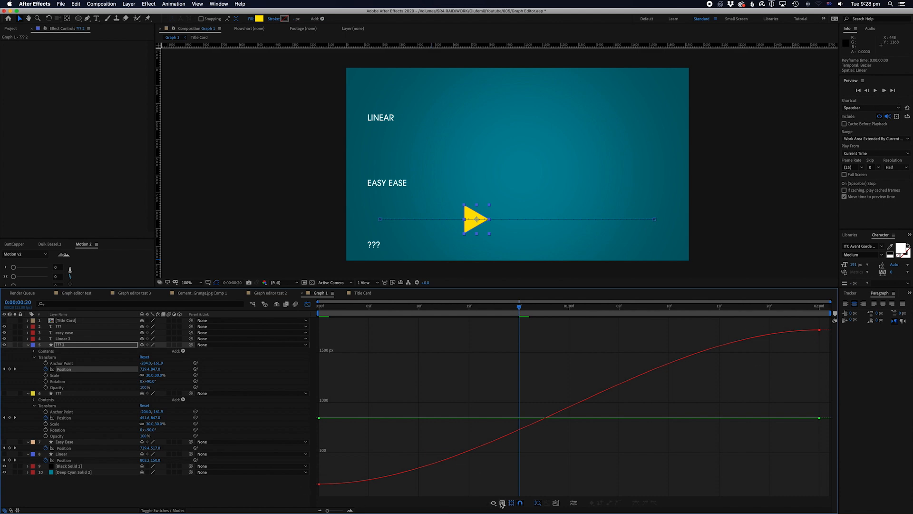
pyautogui.click(493, 502)
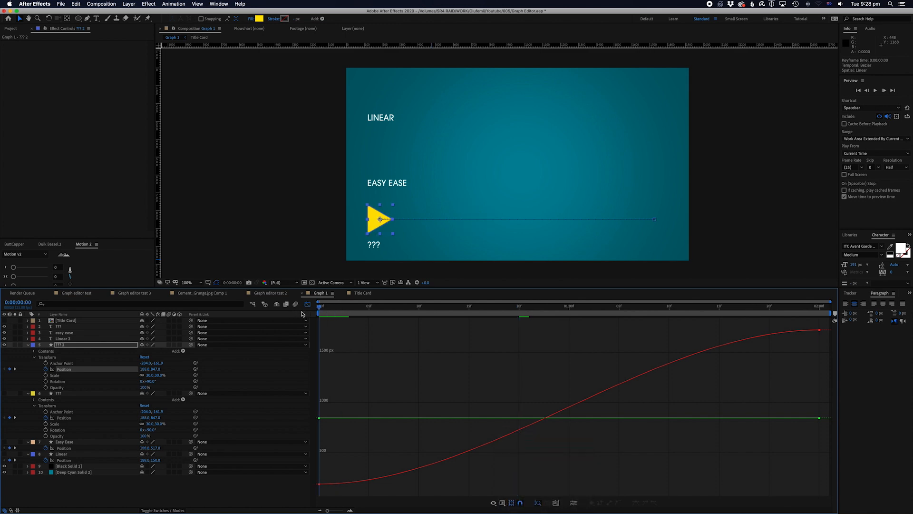
pyautogui.moveTo(302, 313)
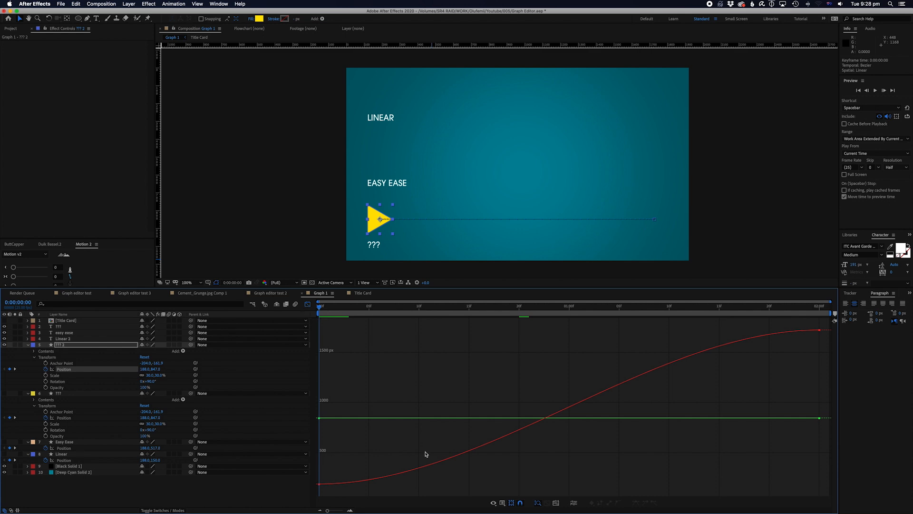
pyautogui.moveTo(415, 387)
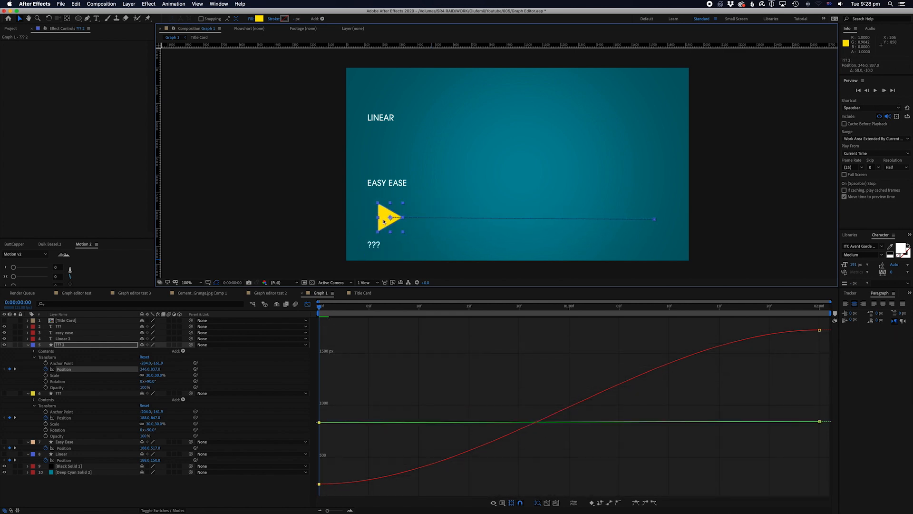
pyautogui.click(492, 502)
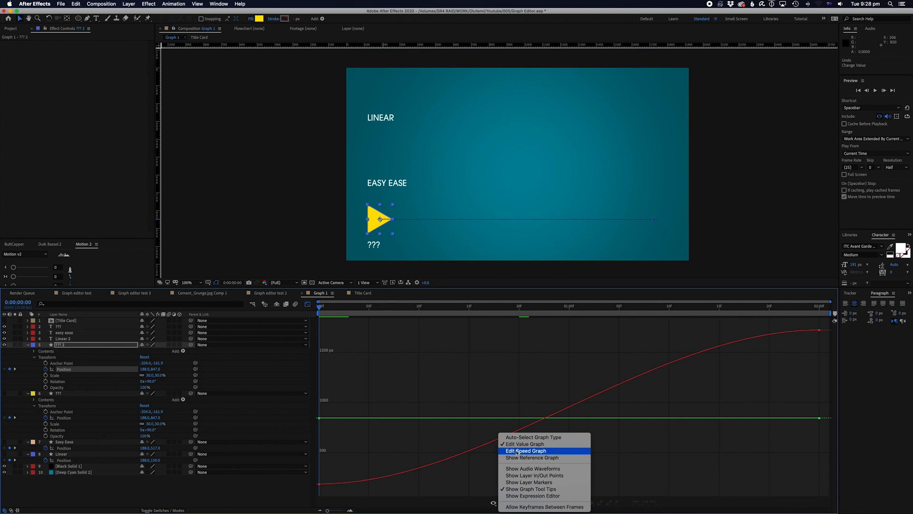
pyautogui.click(525, 450)
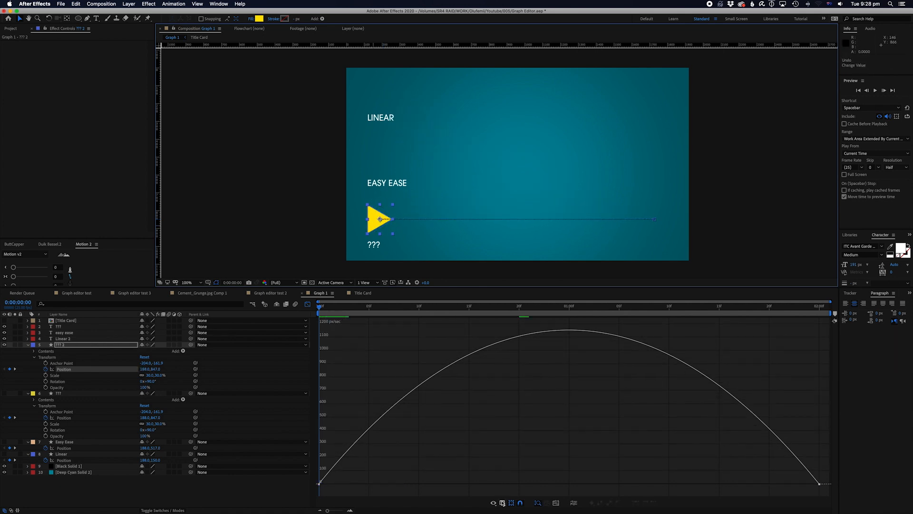
pyautogui.click(491, 502)
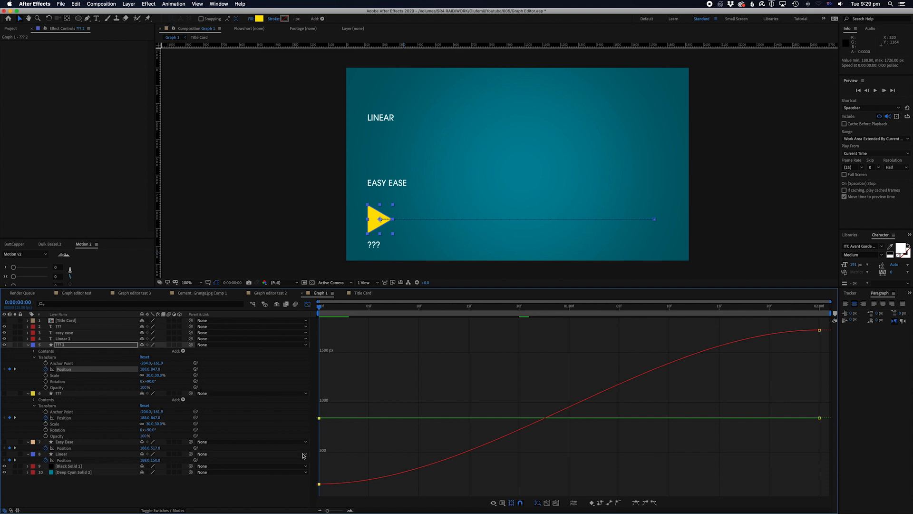
pyautogui.moveTo(302, 455)
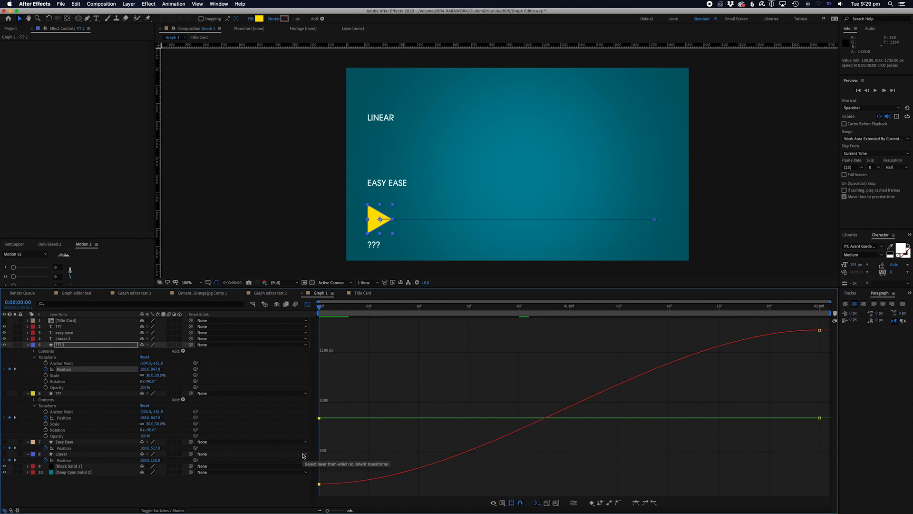
# Separate the triangle's Position into X and Y dimensions and show X Position's linear value curve
pyautogui.rightClick(63, 369)
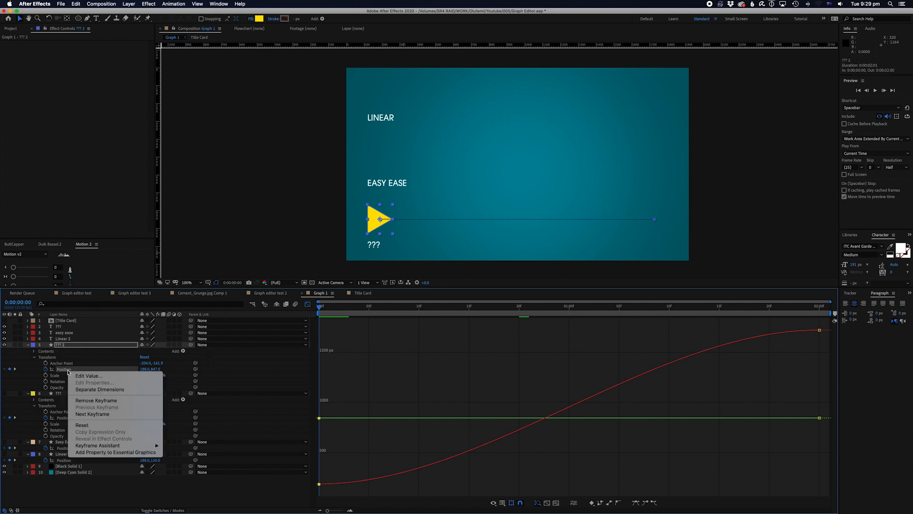
pyautogui.moveTo(99, 389)
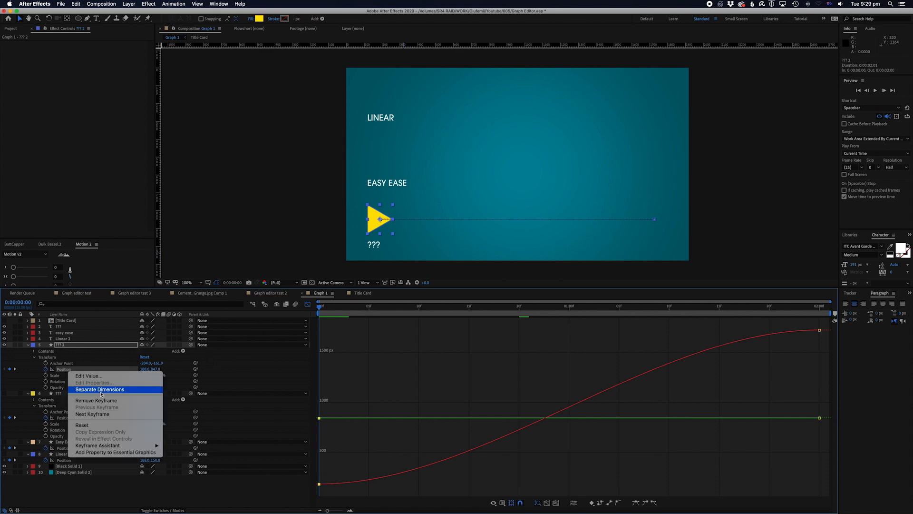
pyautogui.click(99, 388)
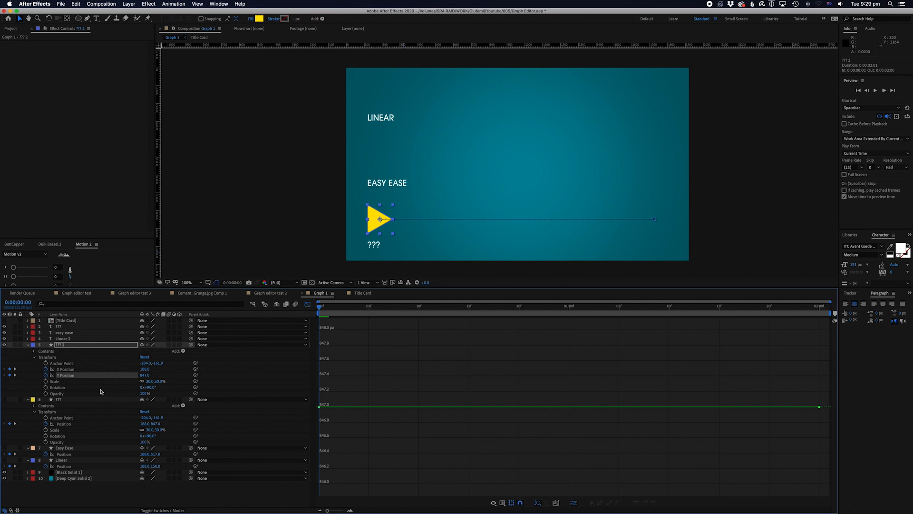
pyautogui.click(64, 369)
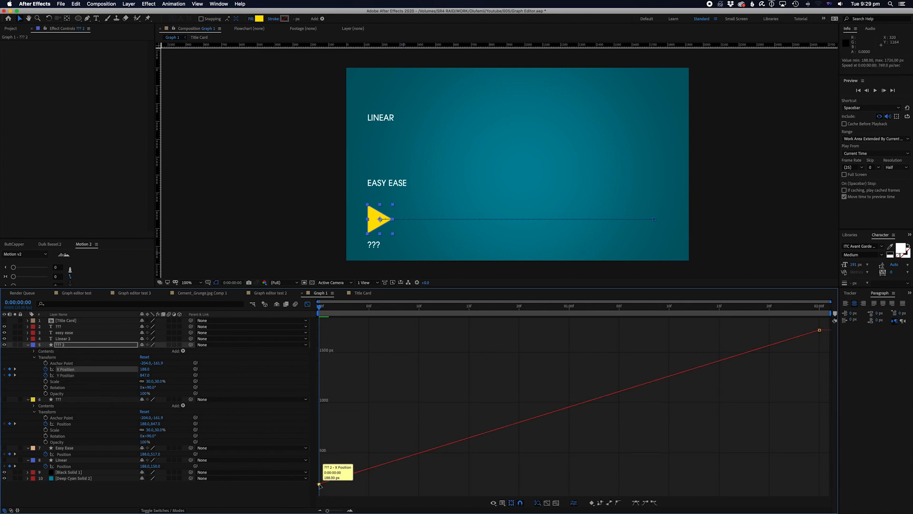
pyautogui.moveTo(403, 326)
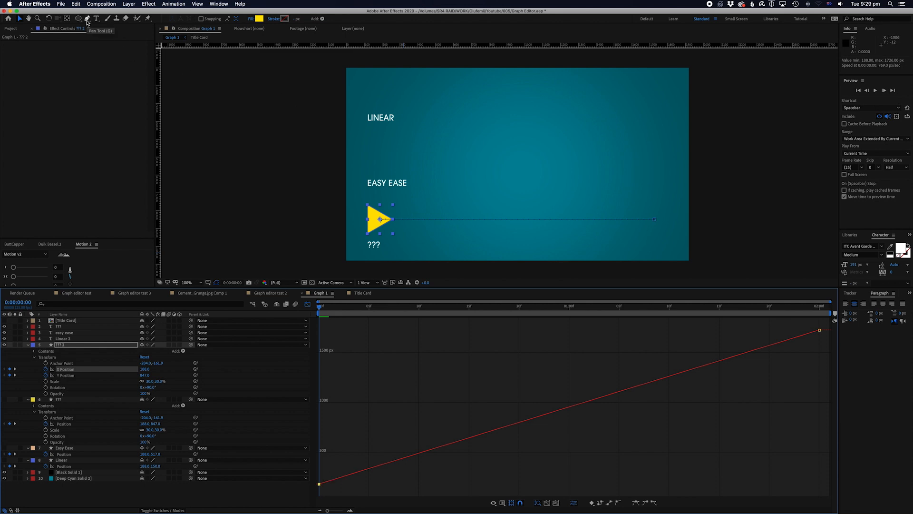
pyautogui.click(86, 18)
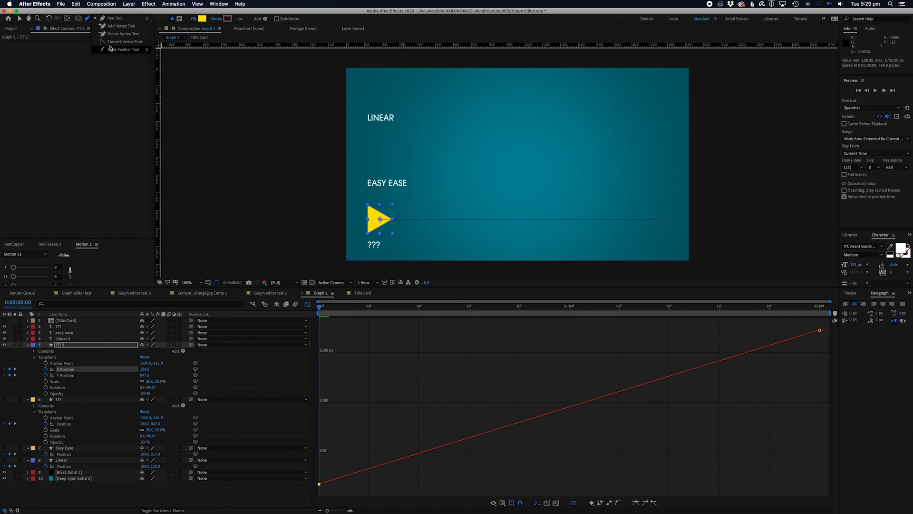
pyautogui.moveTo(120, 40)
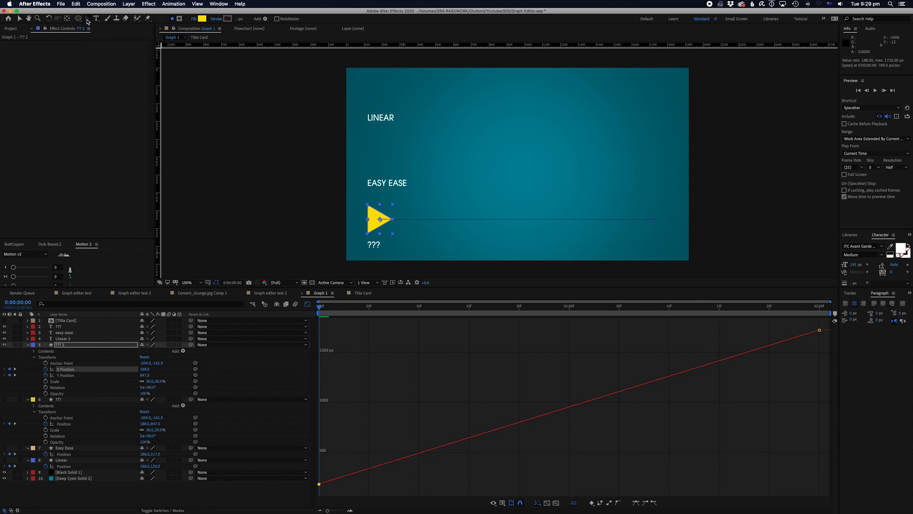
# Bend the last keyframe's handle so X Position stays flat then rises steeply, and preview it
pyautogui.click(87, 18)
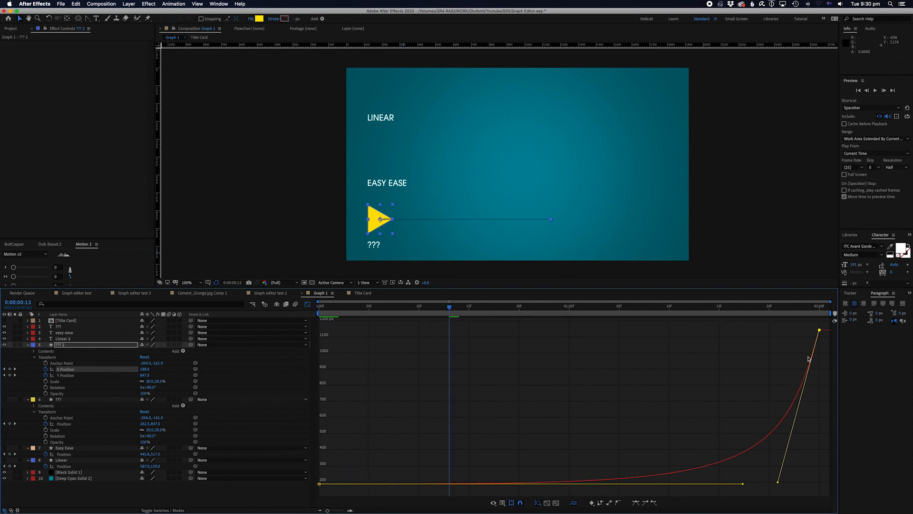
pyautogui.press('space')
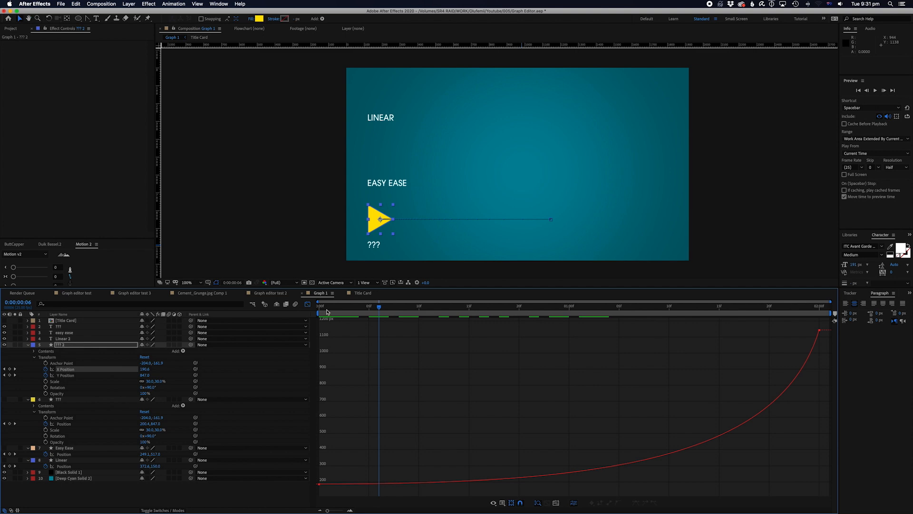
# Pull both keyframe handles into a steep S-curve and return the playhead to the first frame
pyautogui.press('space')
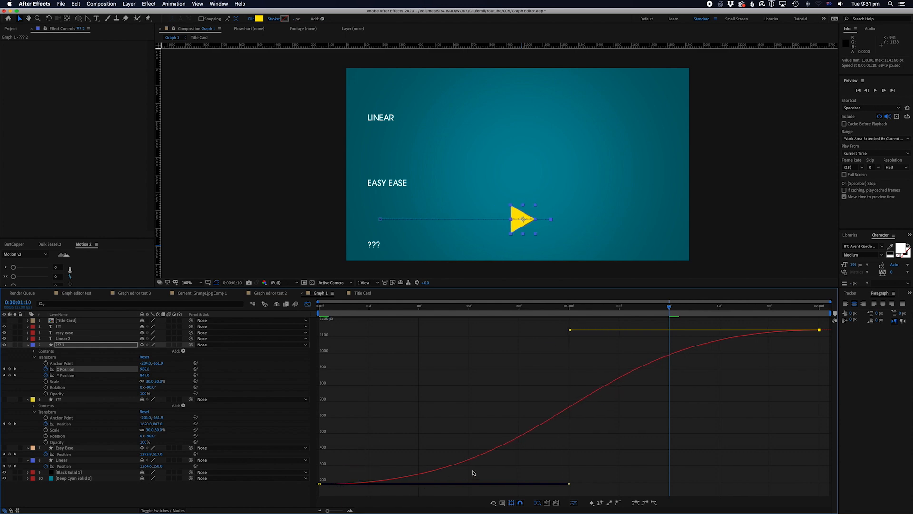
pyautogui.moveTo(447, 344)
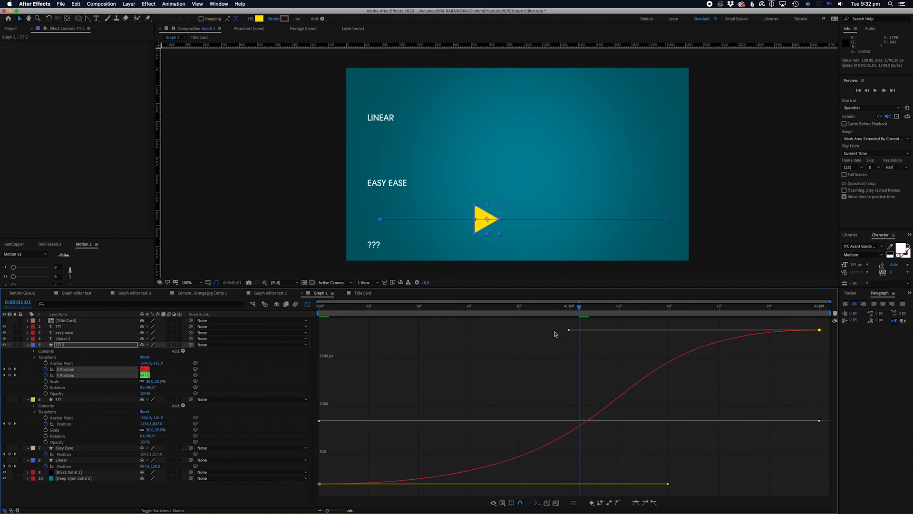
pyautogui.click(369, 306)
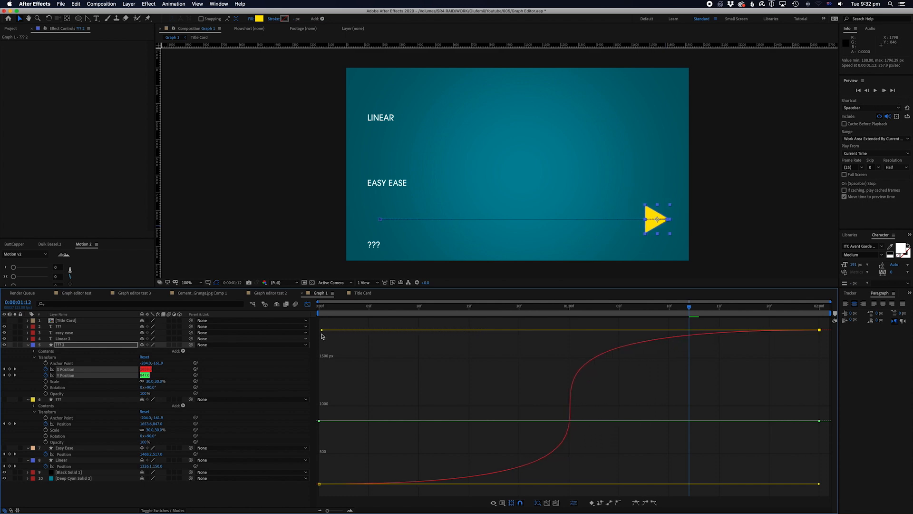
pyautogui.moveTo(320, 485)
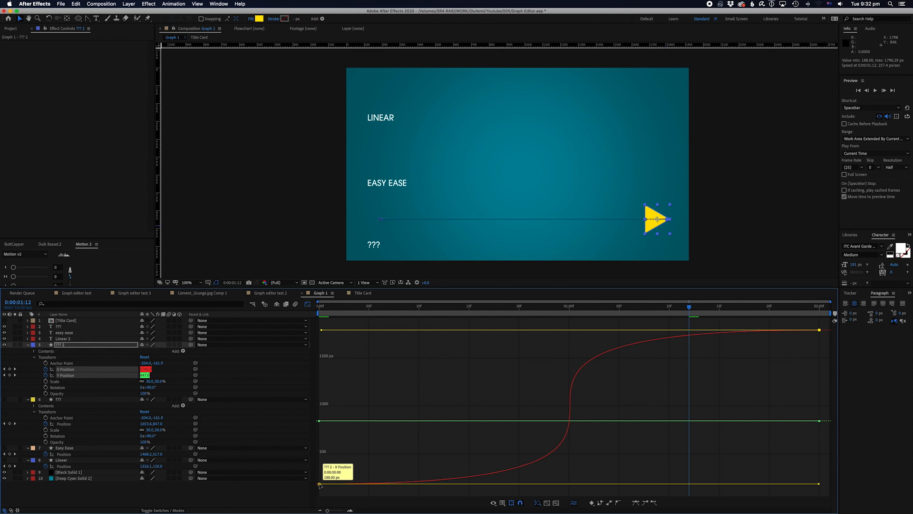
pyautogui.moveTo(367, 488)
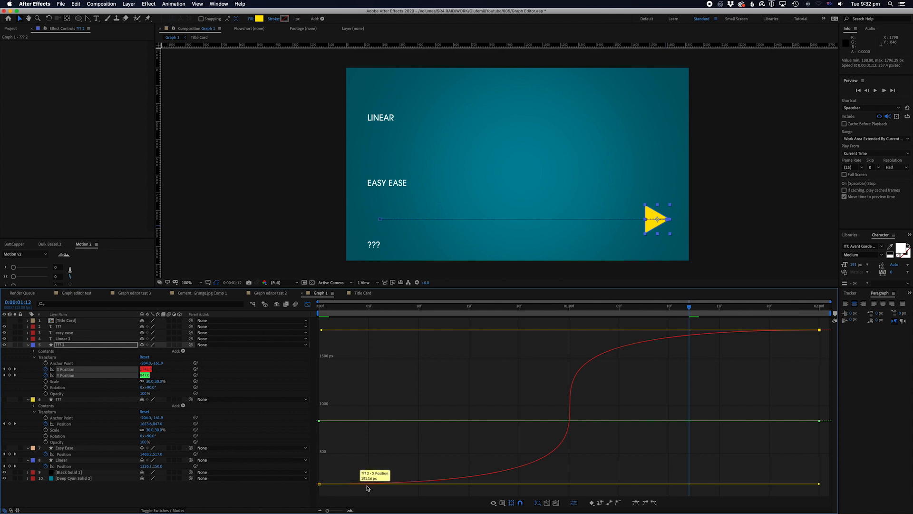
pyautogui.moveTo(708, 326)
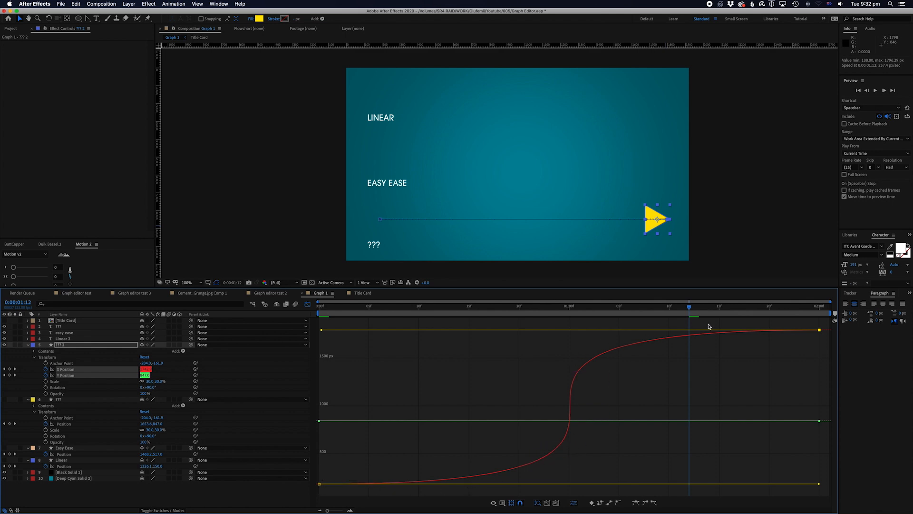
pyautogui.click(318, 306)
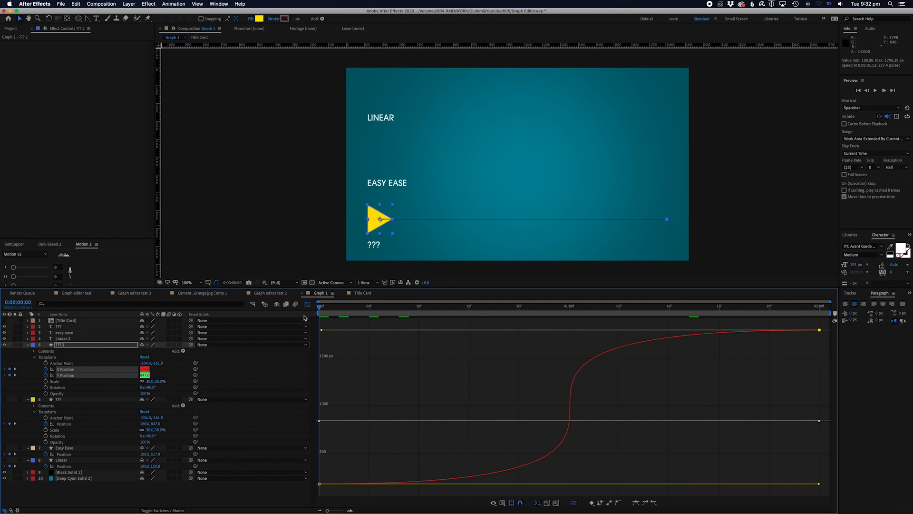
# Preview the slow-build, sharp-finish curve, stop, and bring up the Project panel's item list
pyautogui.press('space')
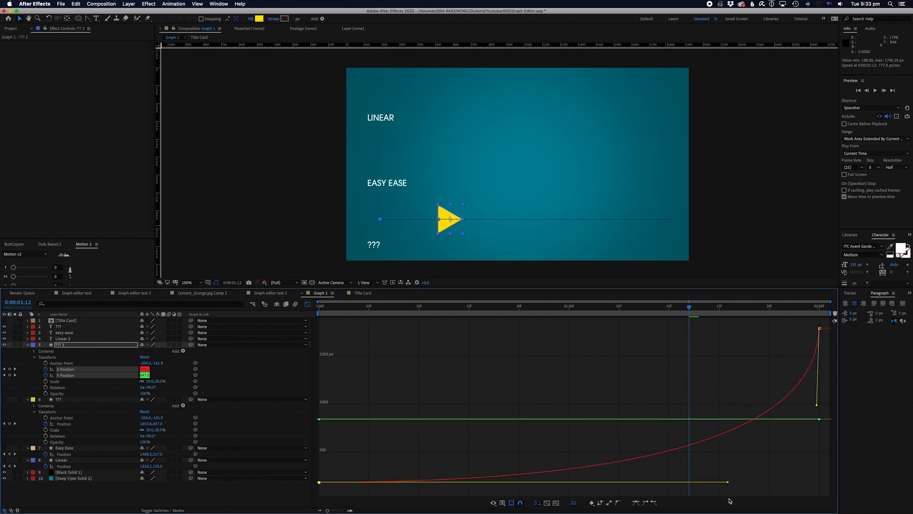
pyautogui.press('space')
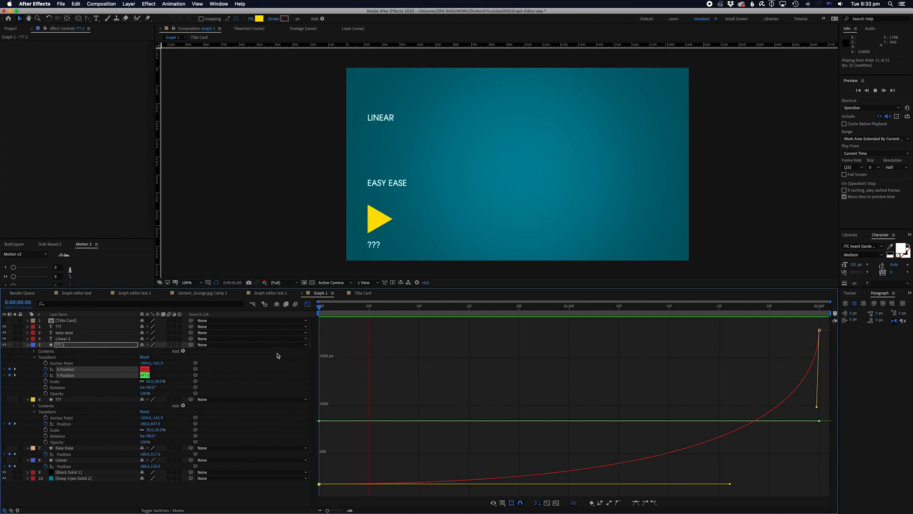
pyautogui.moveTo(492, 401)
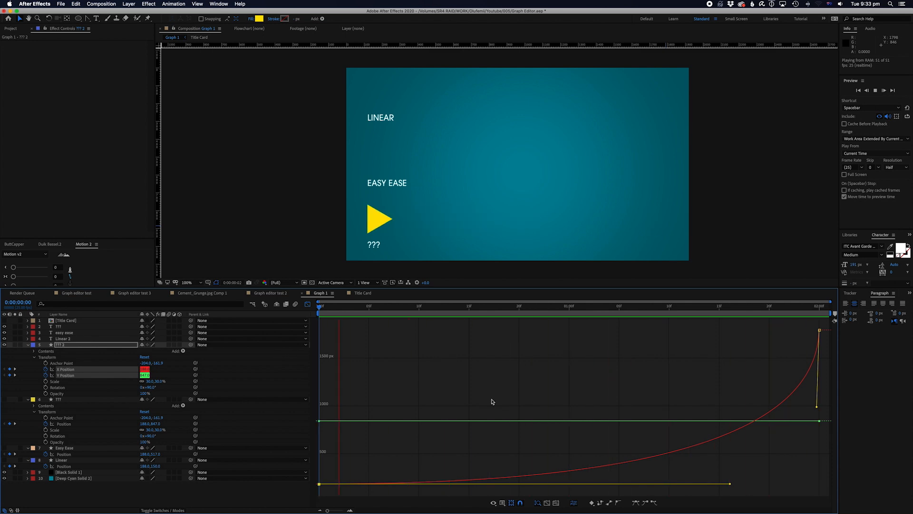
pyautogui.click(515, 306)
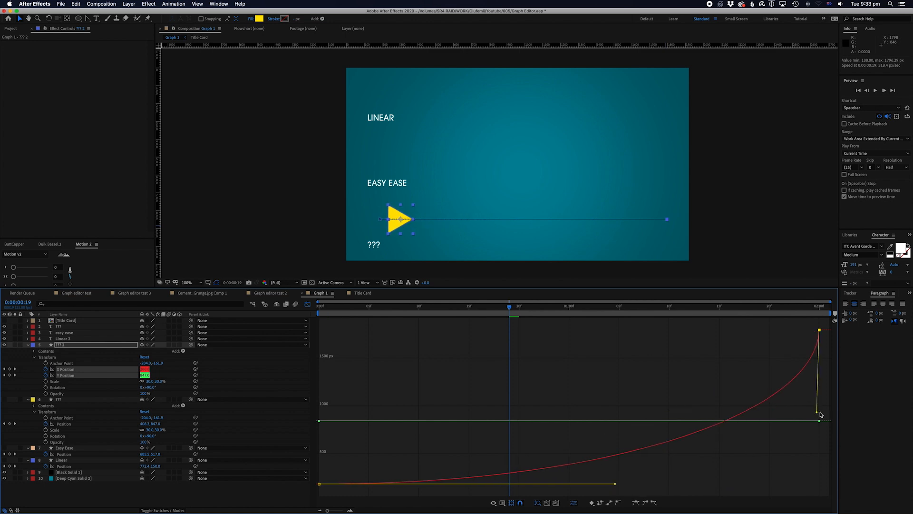
pyautogui.click(10, 28)
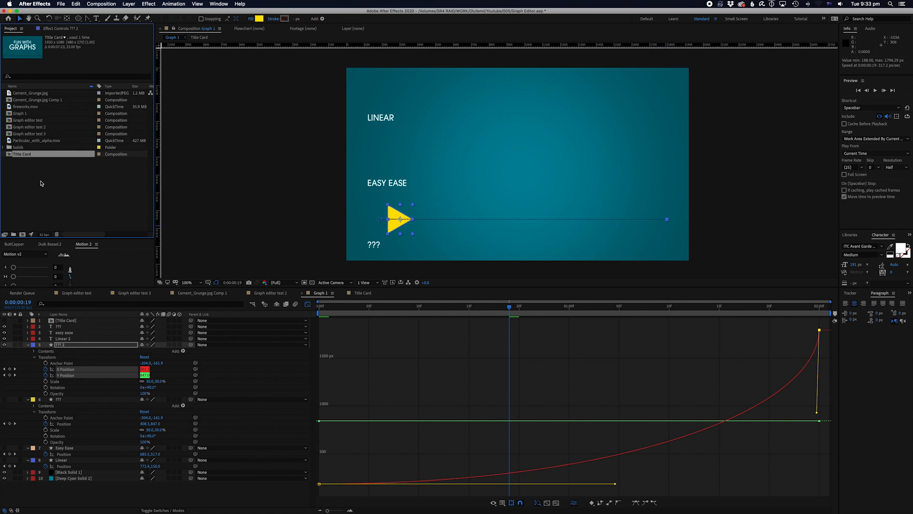
# Load the Graph editor test comp, play the bouncing red cube, and select Shape Layer 3
pyautogui.doubleClick(28, 119)
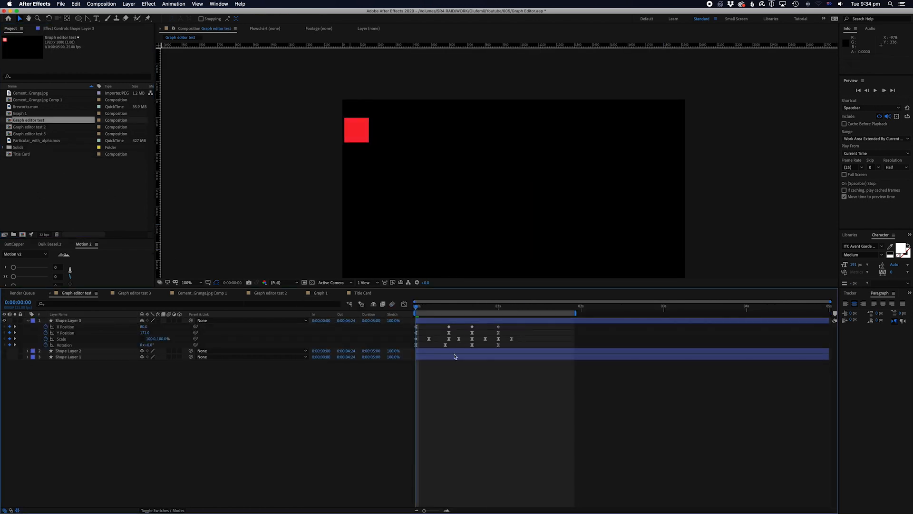
pyautogui.press('space')
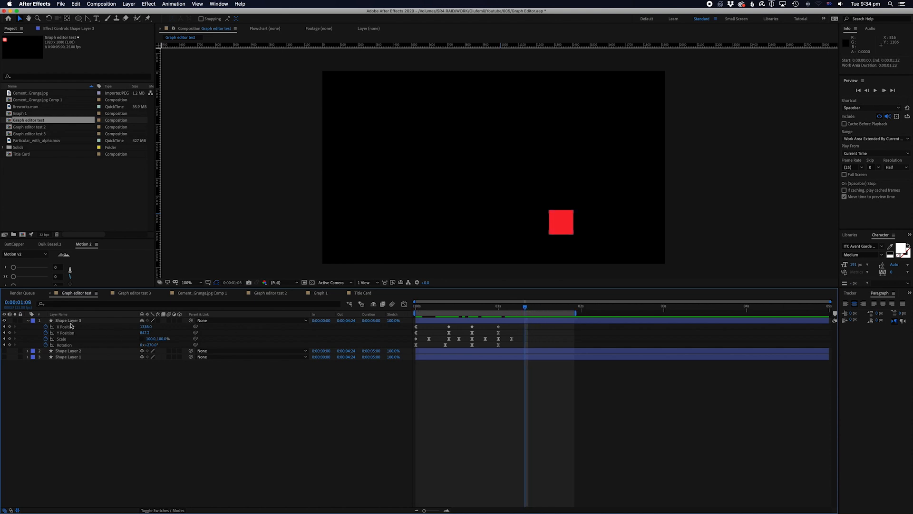
pyautogui.click(66, 320)
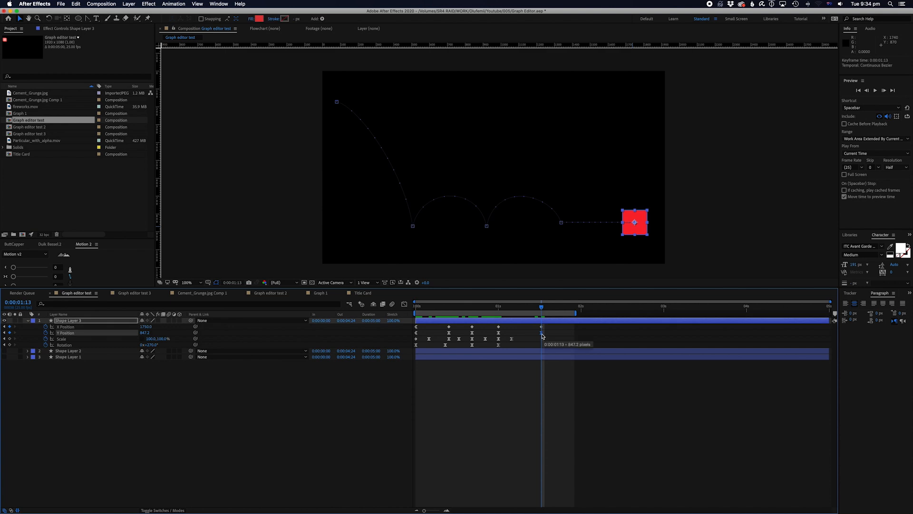
pyautogui.moveTo(221, 424)
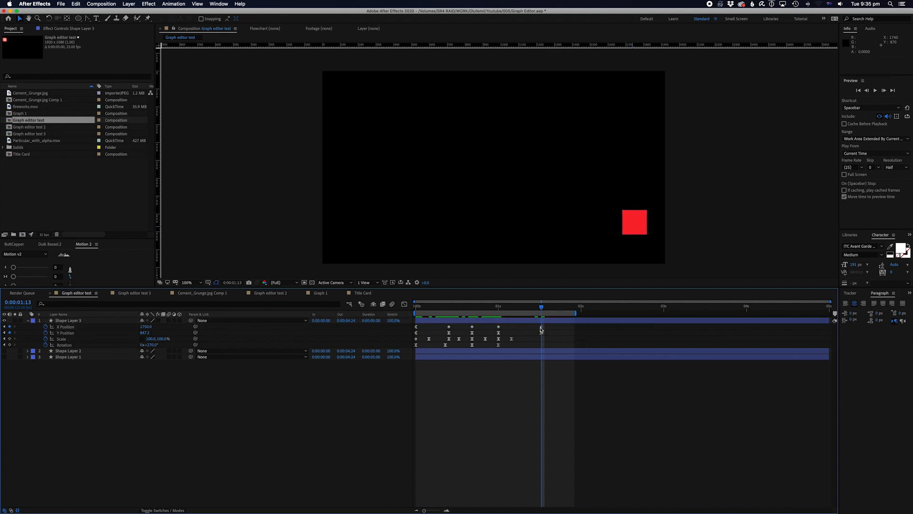
# Ease the cube's X Position curve smoothly into its final keyframe and preview the bounce
pyautogui.click(403, 304)
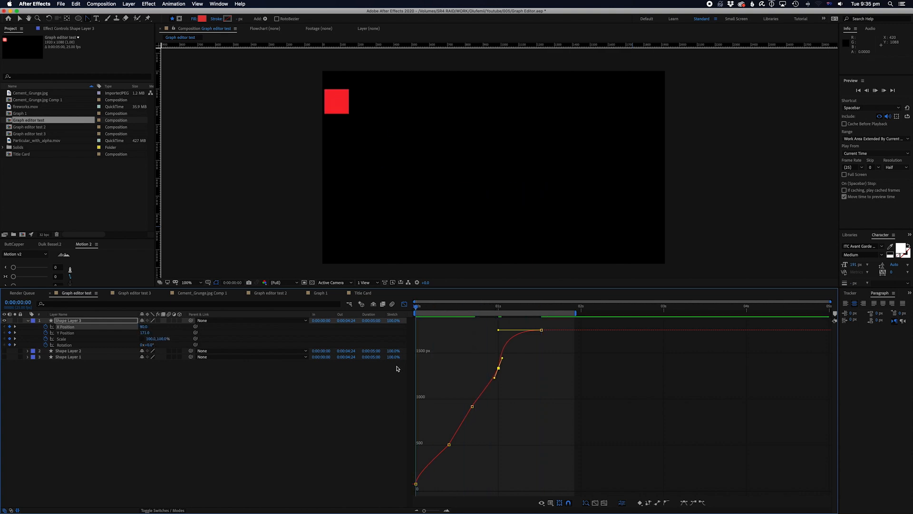
pyautogui.press('space')
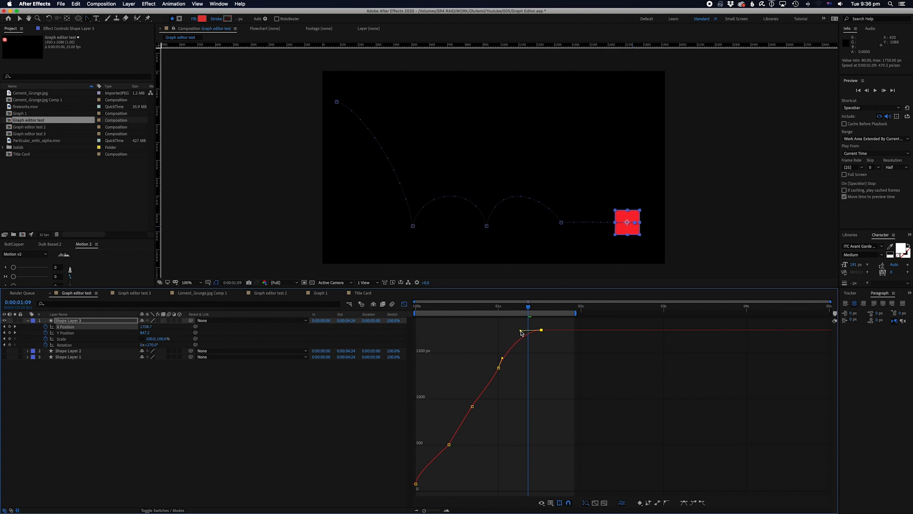
pyautogui.press('space')
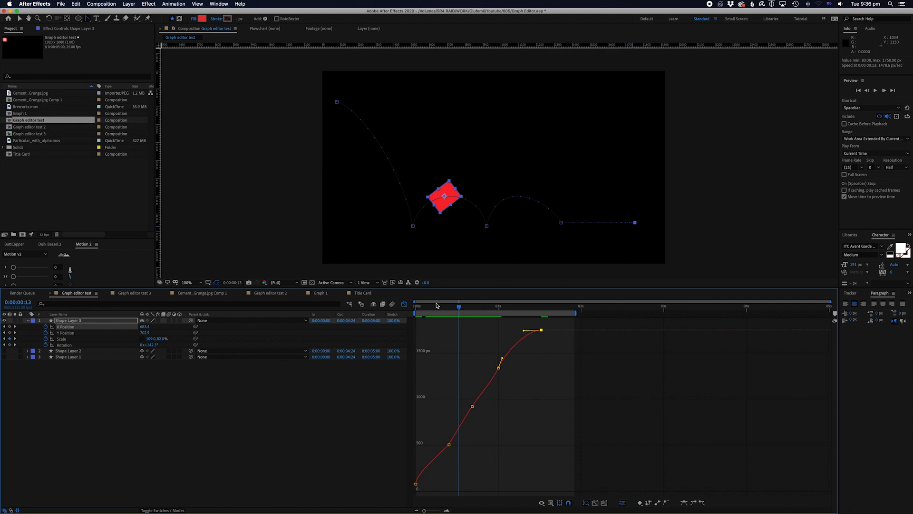
pyautogui.press('space')
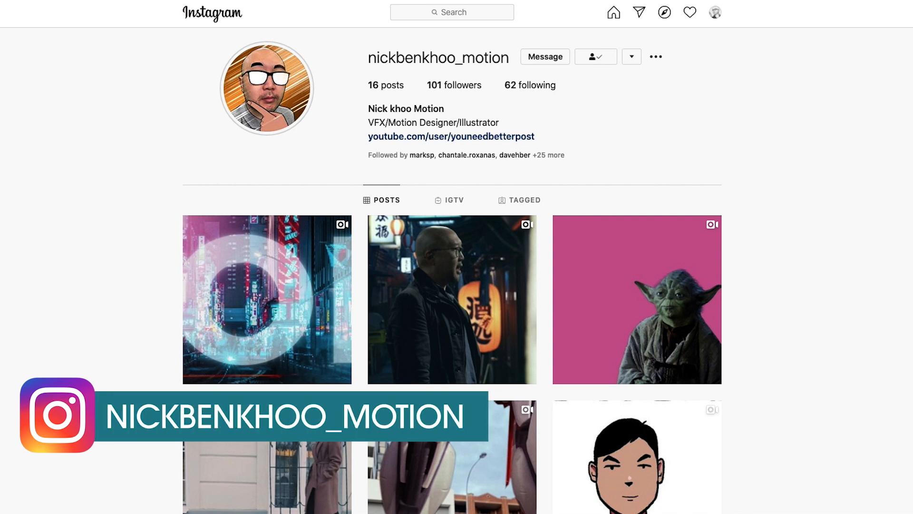
# Switch to the motion designer's Instagram profile page in the browser
pyautogui.click(452, 299)
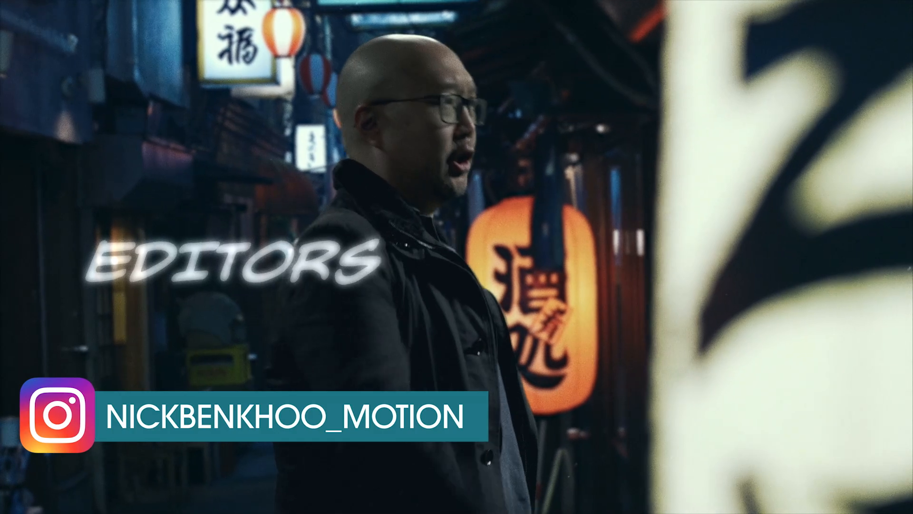